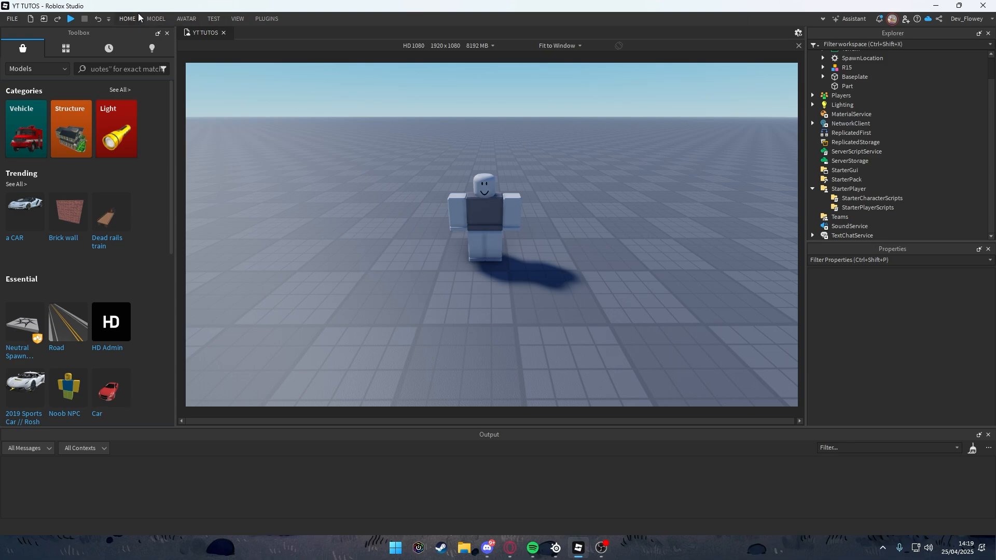
Switch the Toolbox from Models to Plugins, then close it leaving the R15 model selected
{"action": "left_click", "coordinate": [237, 19]}
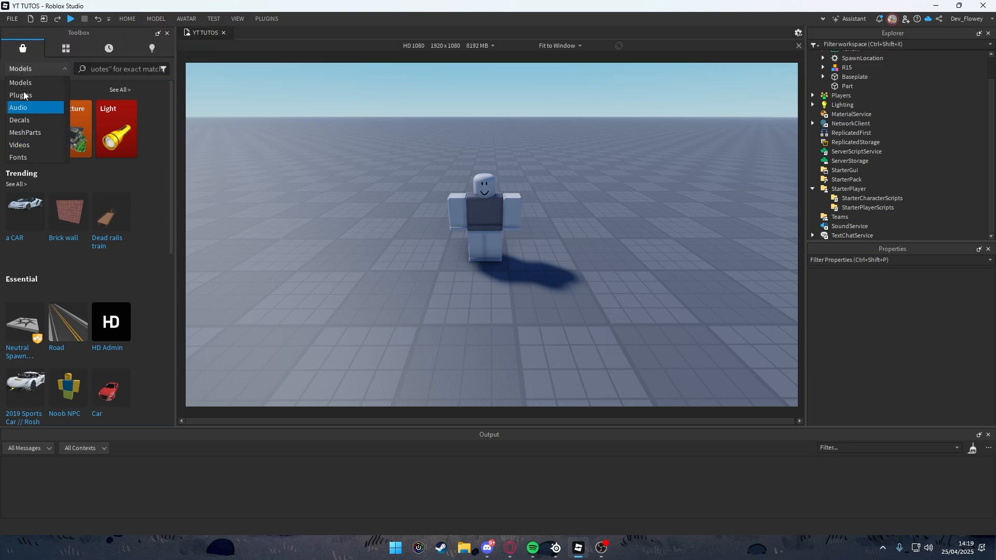
{"action": "left_click", "coordinate": [21, 94]}
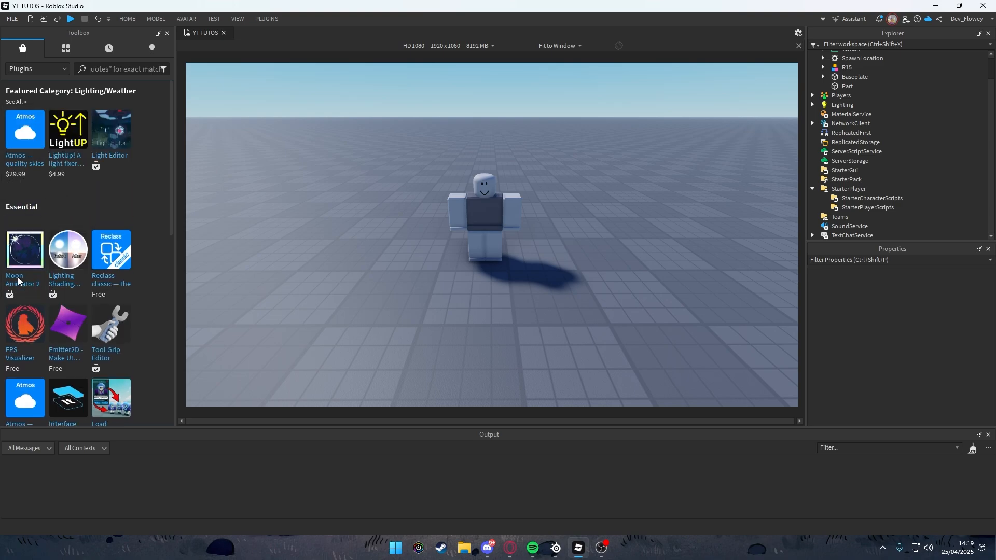
{"action": "left_click", "coordinate": [122, 68]}
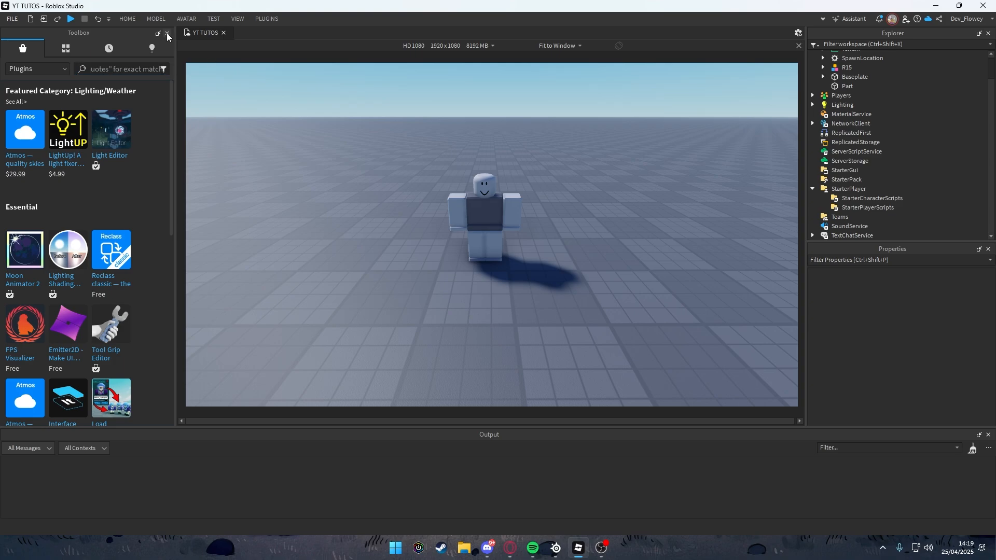
{"action": "mouse_move", "coordinate": [167, 32]}
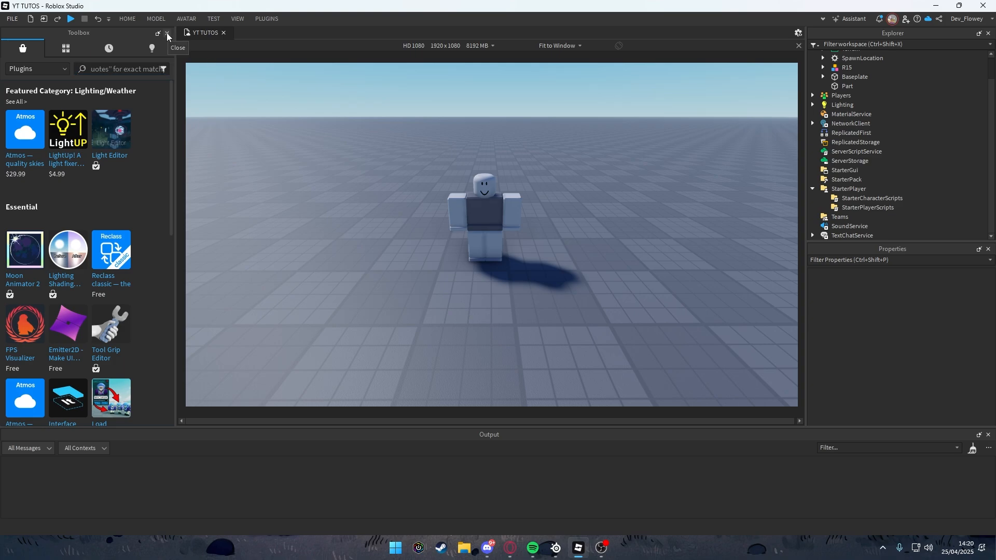
{"action": "left_click", "coordinate": [266, 19]}
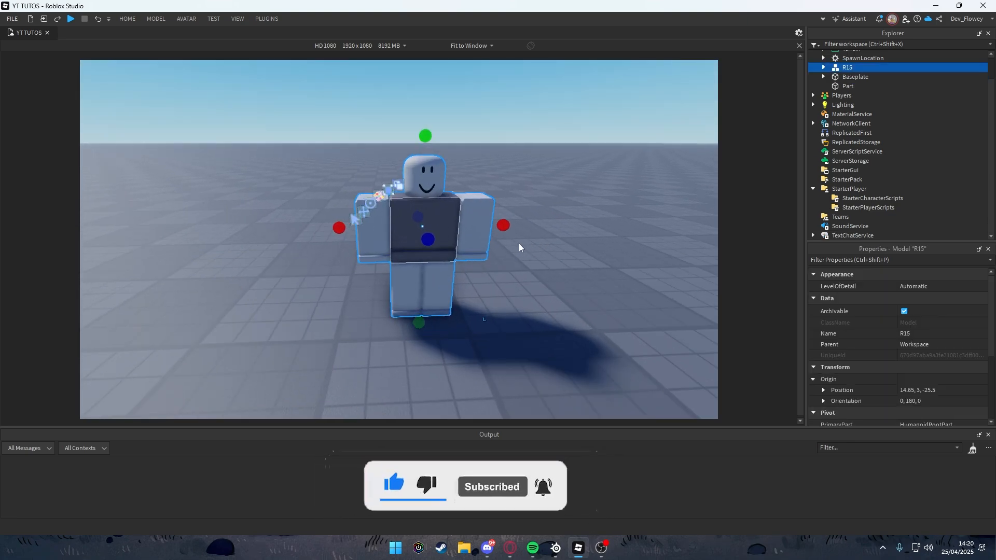
Launch Moon Animator 2 to review the landing keyframes, close it, and expand the R15 rig
{"action": "left_click", "coordinate": [265, 18]}
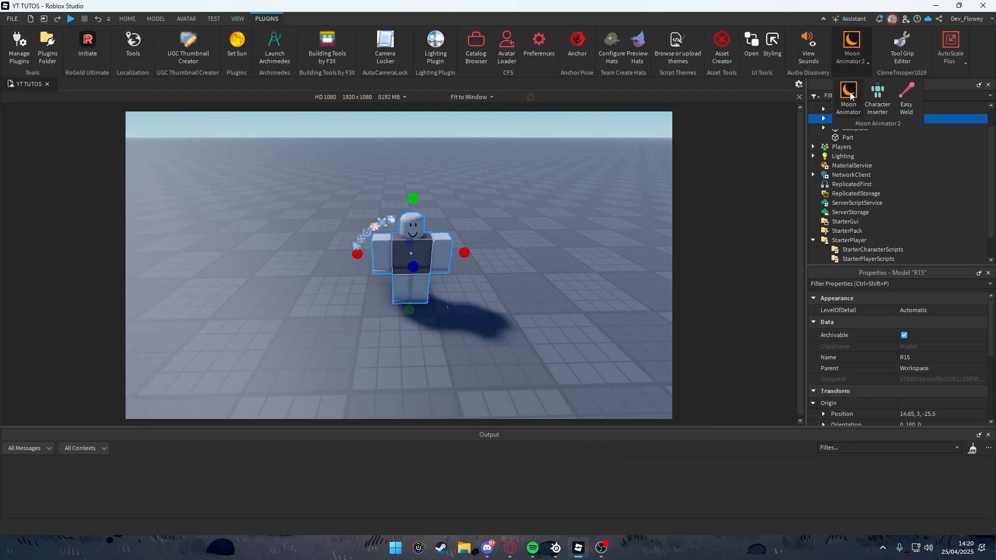
{"action": "left_click", "coordinate": [848, 94]}
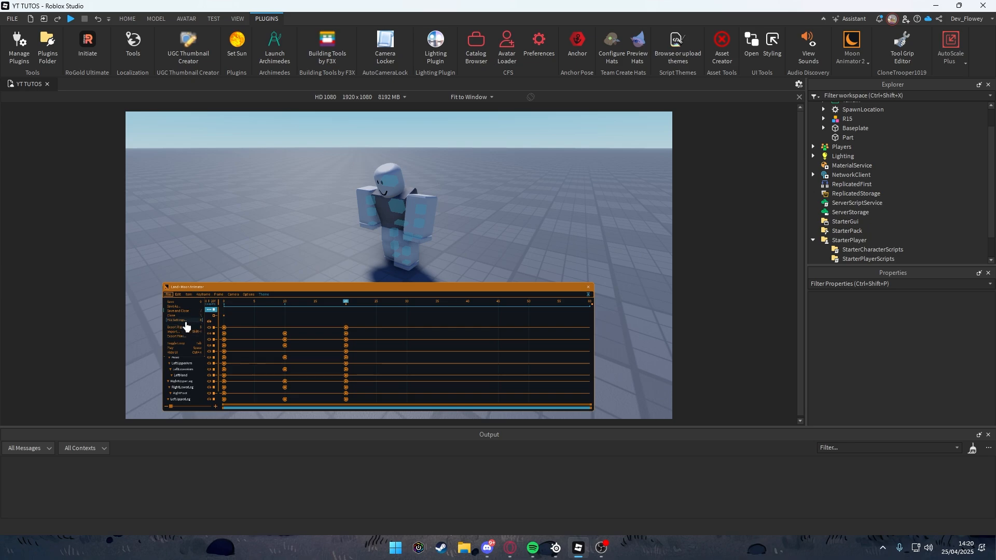
{"action": "left_click", "coordinate": [176, 306]}
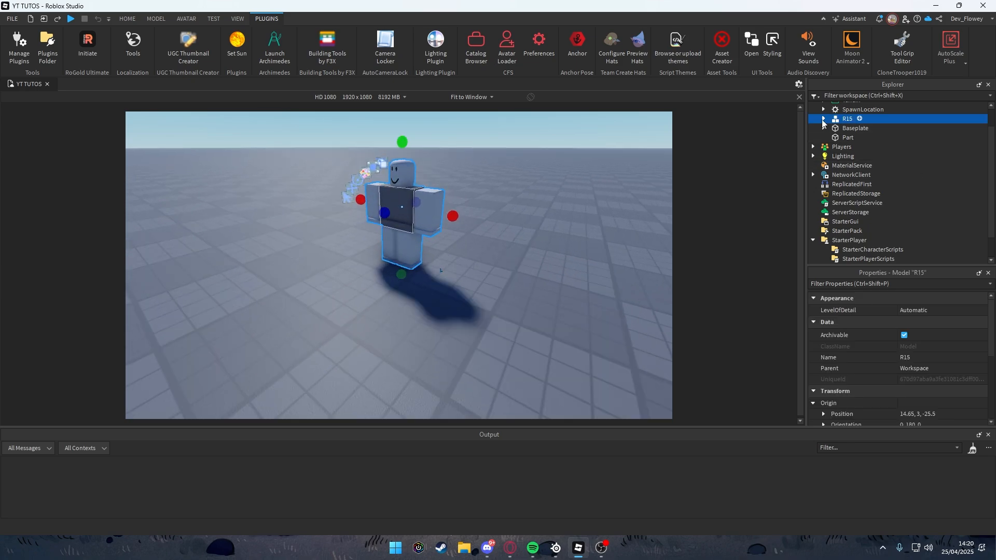
{"action": "left_click", "coordinate": [823, 118]}
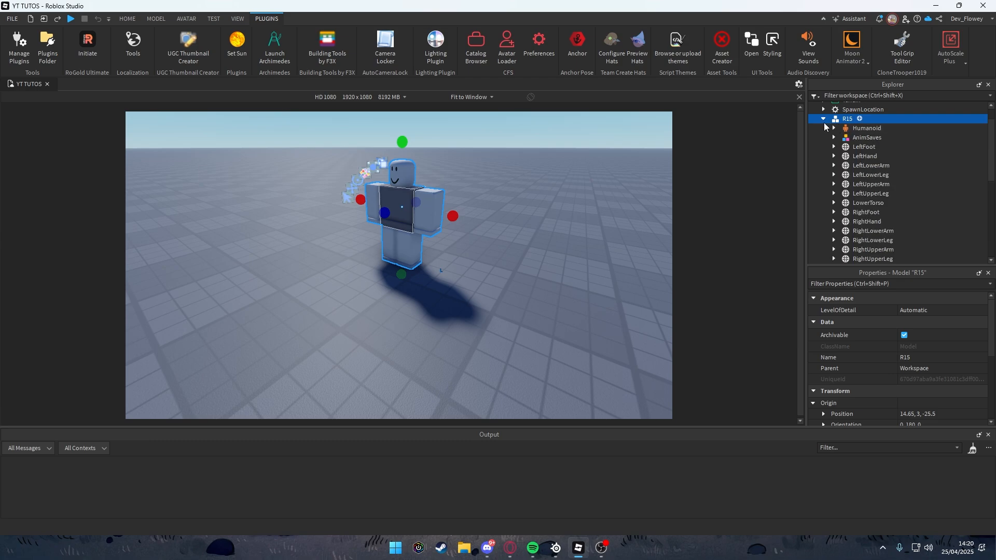
Save the Land KeyframeSequence to Roblox and open the uploaded asset's web page
{"action": "left_click", "coordinate": [869, 146]}
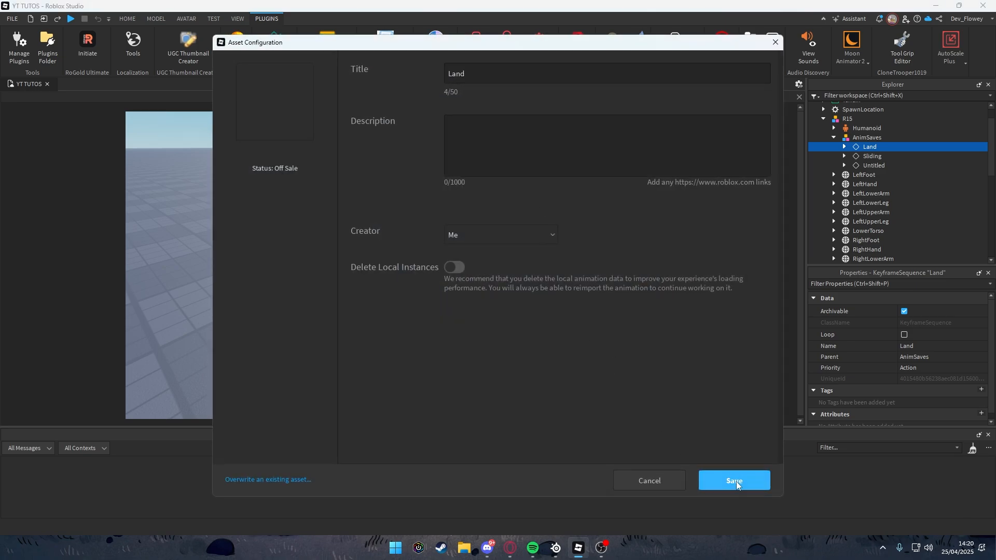
{"action": "left_click", "coordinate": [735, 480]}
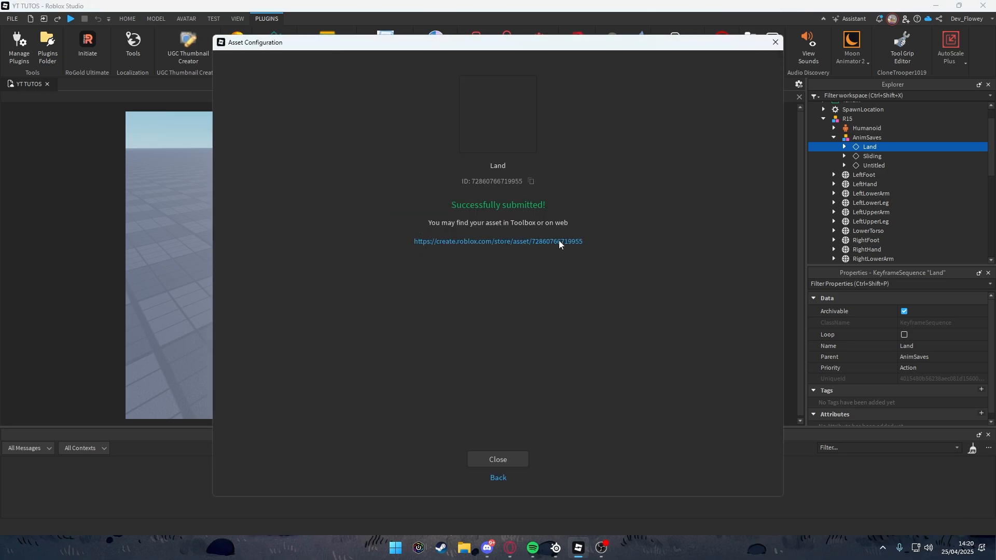
{"action": "left_click", "coordinate": [498, 240]}
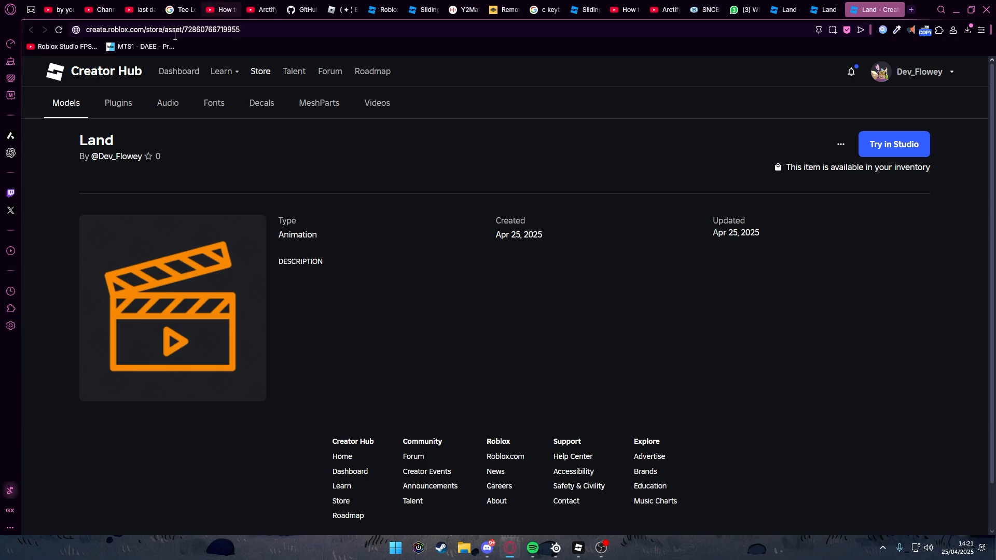
Select the asset id in the URL, then browse the Discord new-videos and free-models channels
{"action": "double_click", "coordinate": [216, 29]}
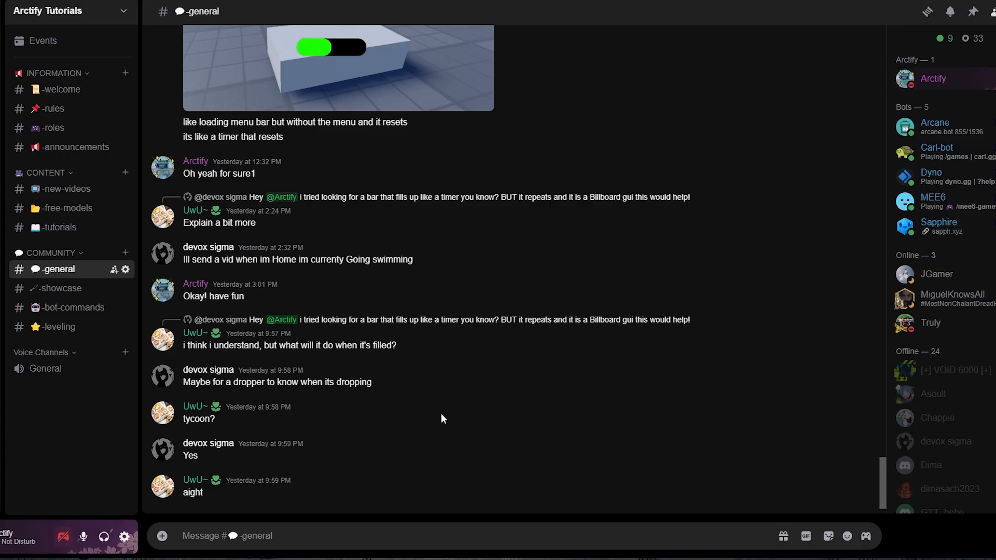
{"action": "mouse_move", "coordinate": [292, 333]}
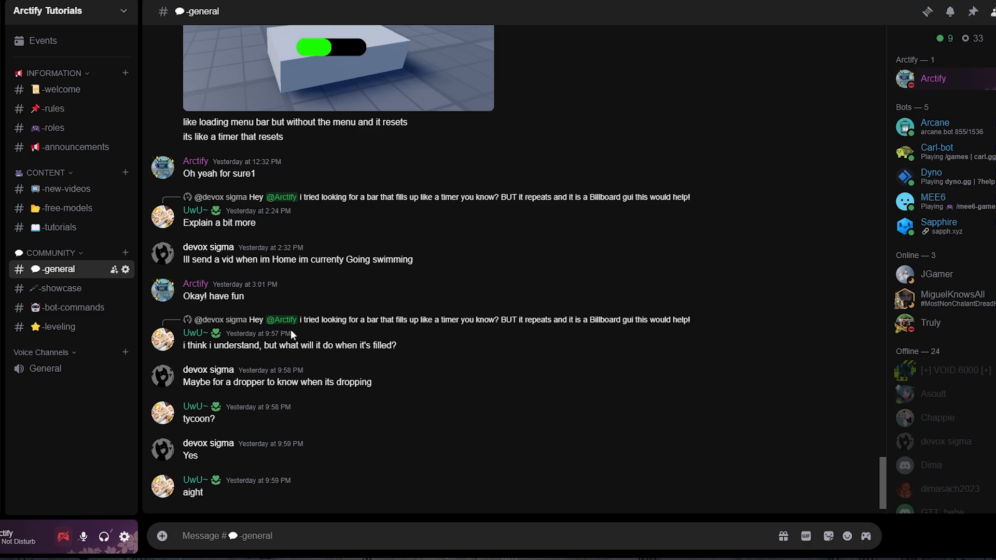
{"action": "scroll", "scroll_direction": "up", "scroll_amount": 3}
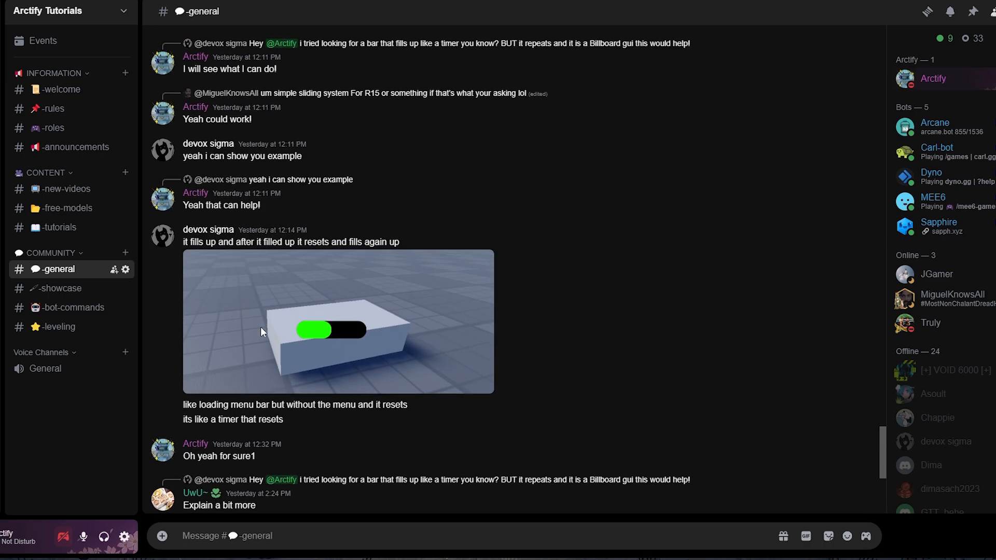
{"action": "mouse_move", "coordinate": [145, 226]}
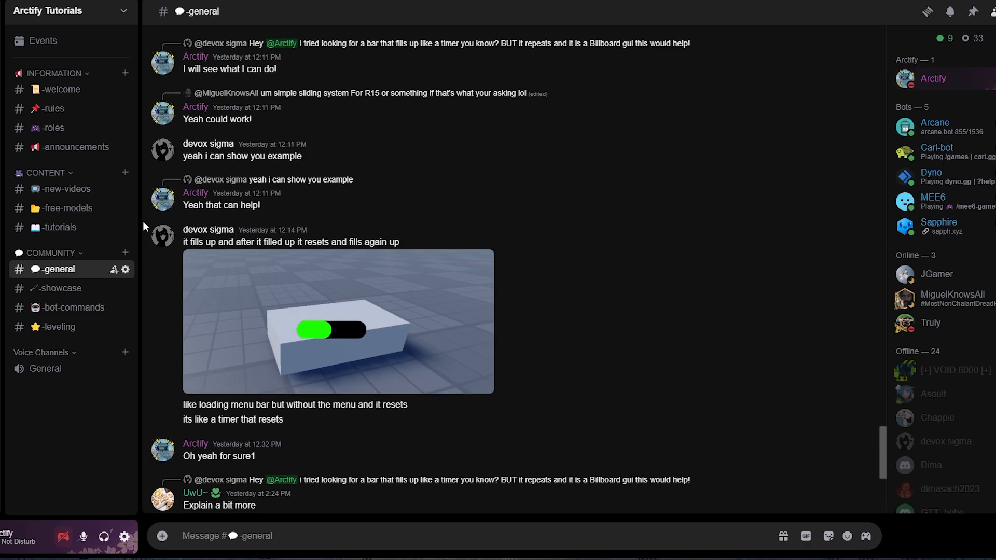
{"action": "left_click", "coordinate": [64, 189]}
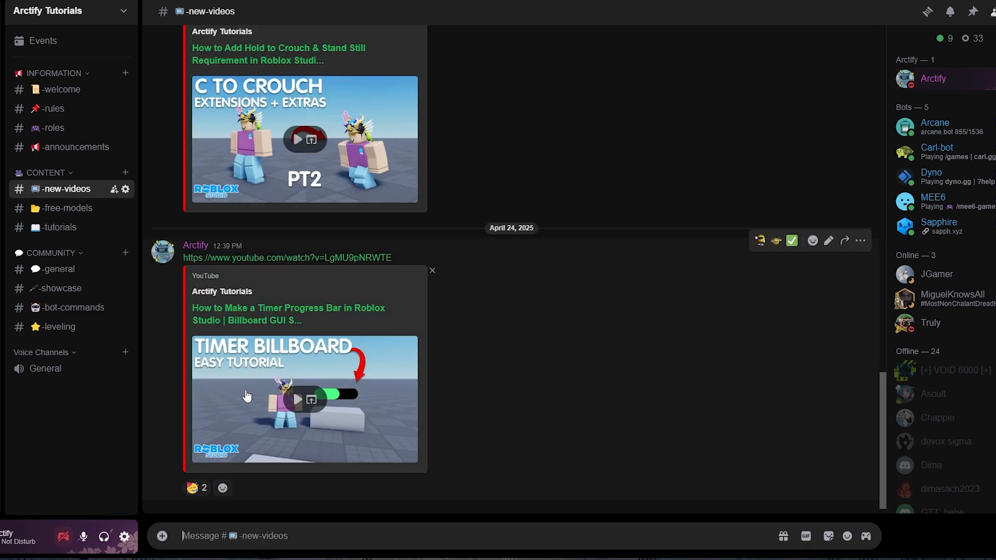
{"action": "left_click", "coordinate": [64, 207]}
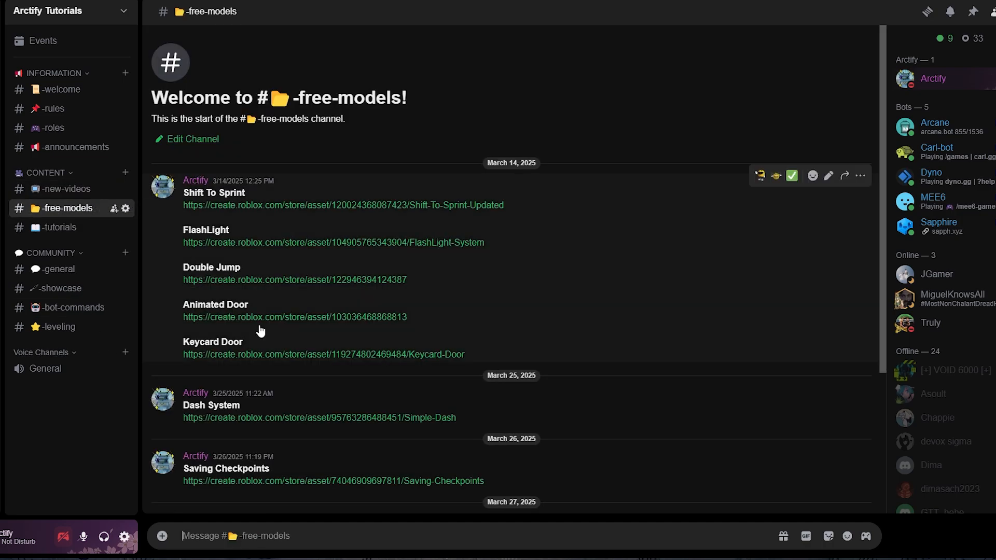
{"action": "scroll", "scroll_direction": "down", "scroll_amount": 3}
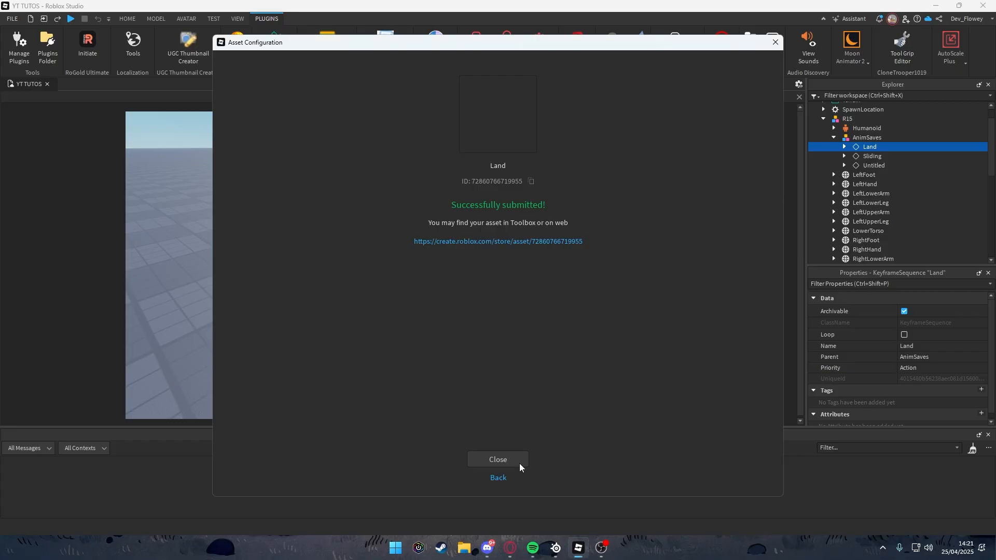
Dismiss the upload confirmation and insert a LocalScript under StarterCharacterScripts
{"action": "left_click", "coordinate": [498, 459]}
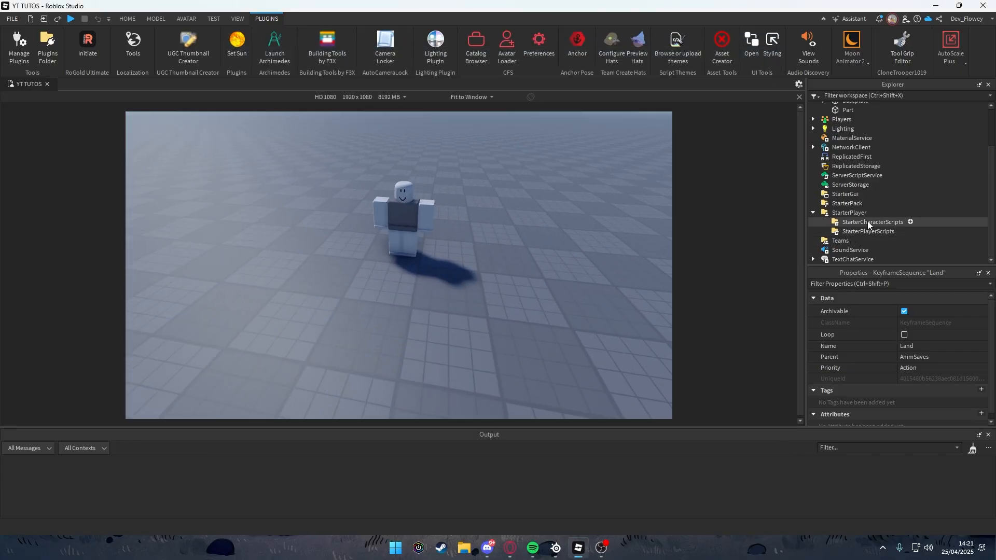
{"action": "double_click", "coordinate": [872, 221]}
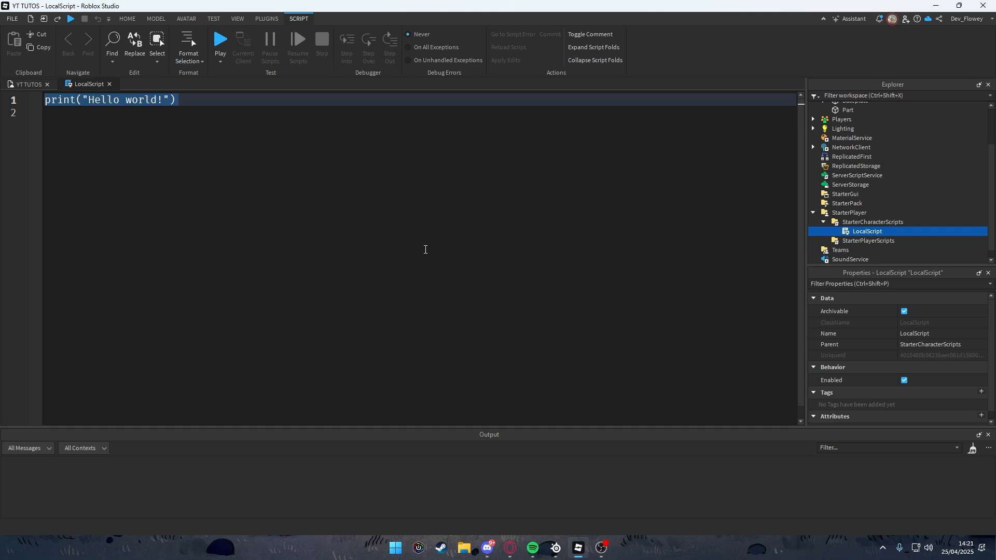
Declare humanoid and rootPart via script.Parent:WaitForChild in the new script
{"action": "type", "text": "local hu"}
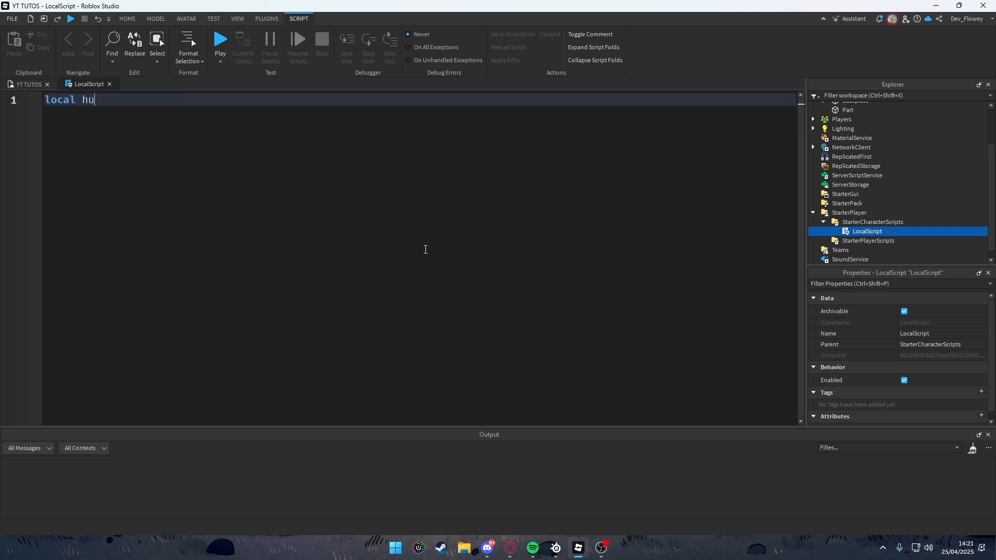
{"action": "type", "text": "manoid ="}
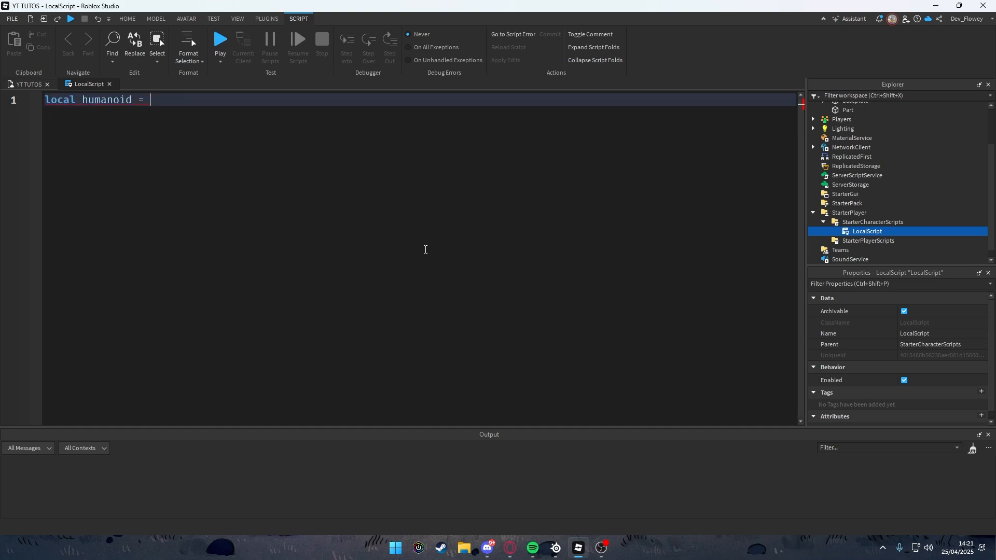
{"action": "type", "text": "script.Parent."}
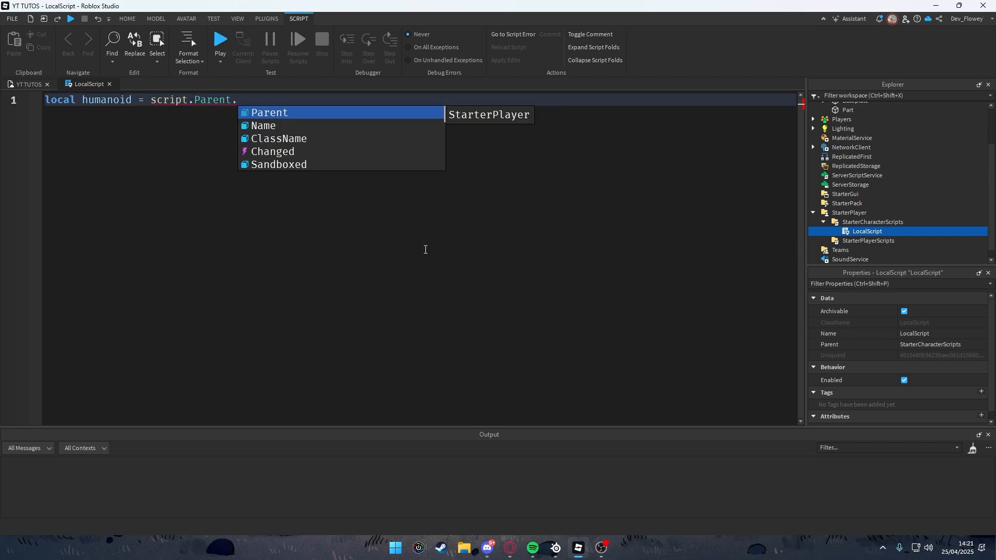
{"action": "type", "text": ":WaitForChild(\"Humanoid\")"}
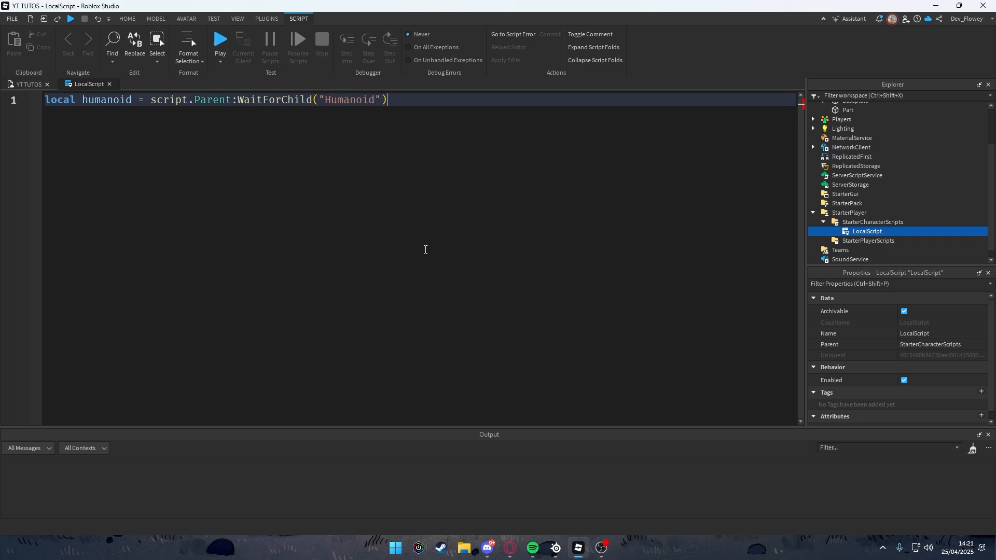
{"action": "type", "text": "local"}
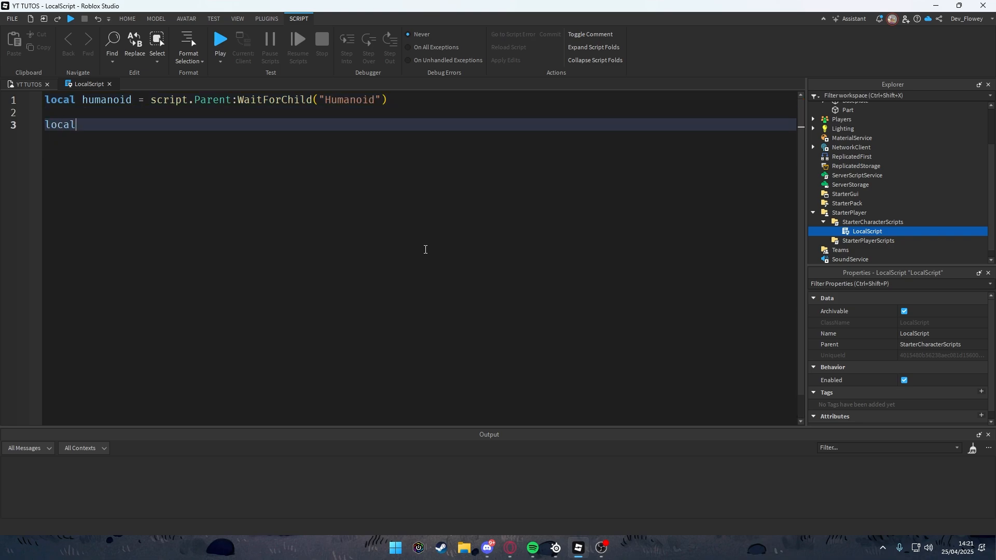
{"action": "type", "text": "rootPart = script.Parent."}
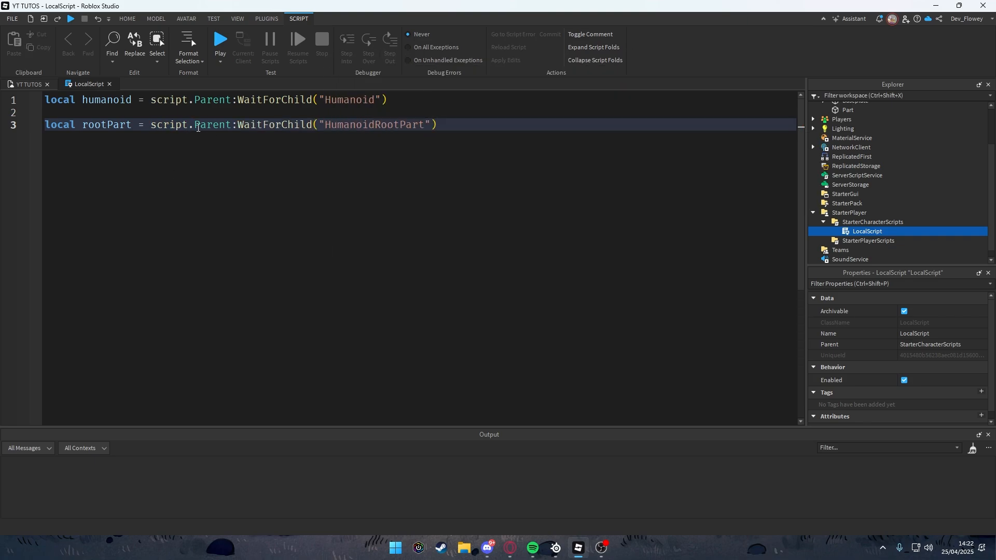
Rename the LocalScript to Land and playtest to confirm it spawns inside the character
{"action": "left_click", "coordinate": [872, 220]}
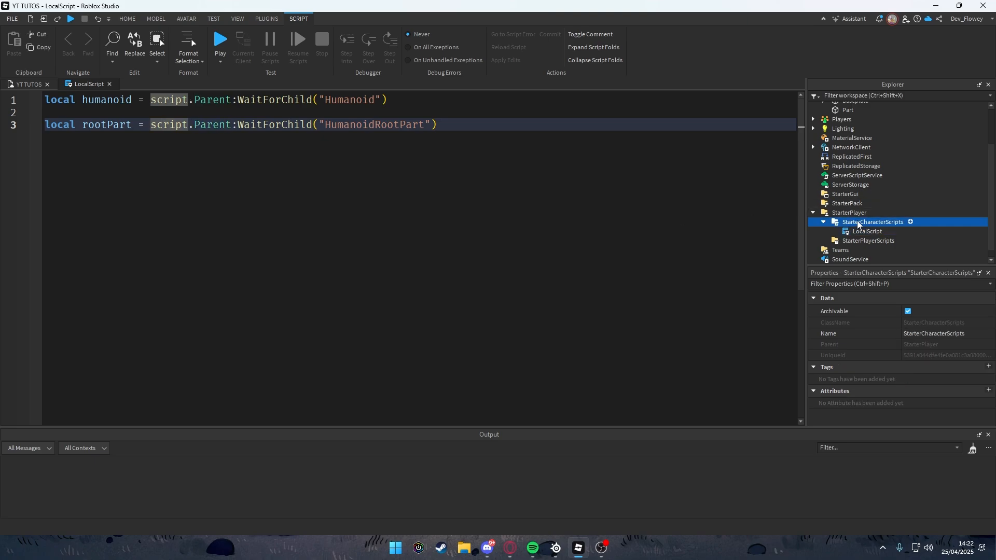
{"action": "left_click", "coordinate": [866, 230]}
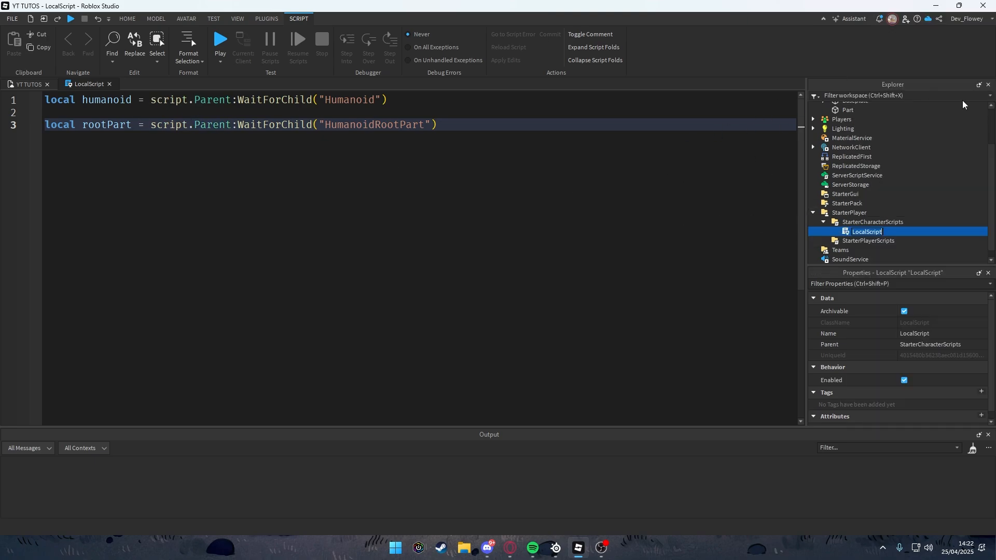
{"action": "type", "text": "Land"}
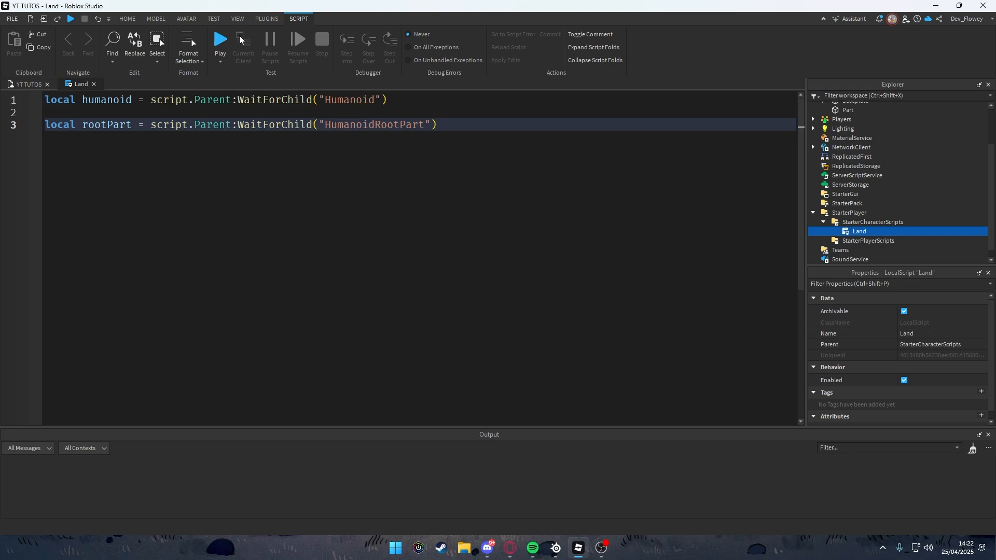
{"action": "left_click", "coordinate": [220, 39]}
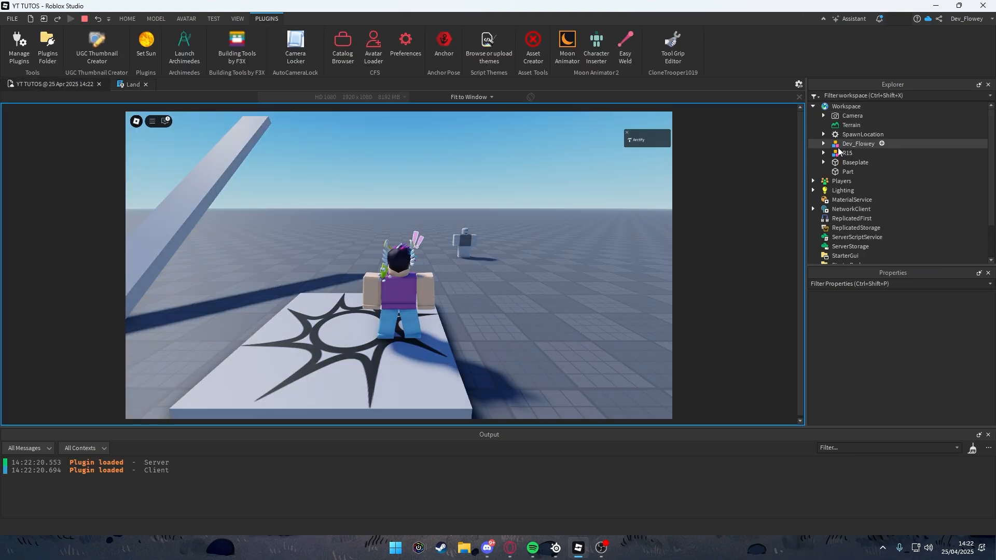
{"action": "left_click", "coordinate": [858, 143]}
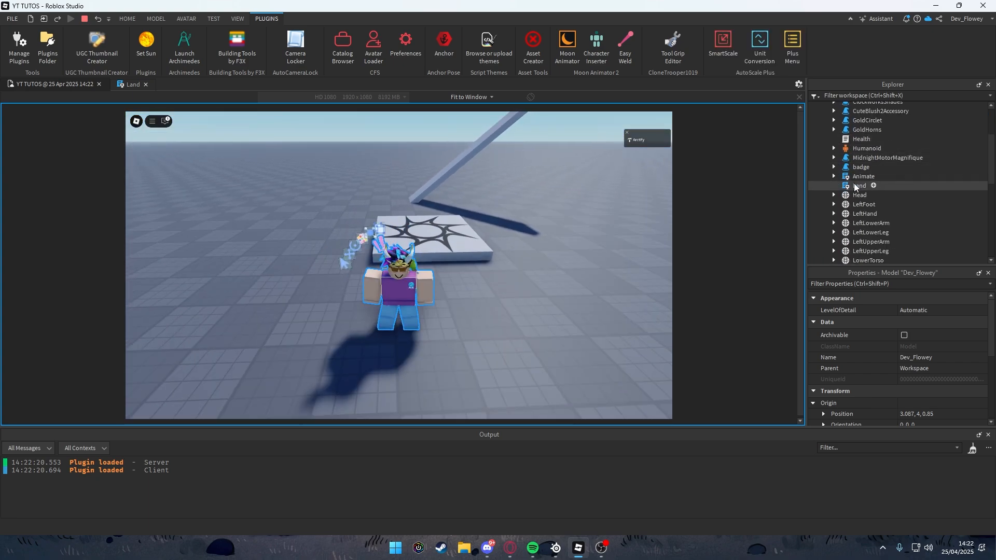
{"action": "left_click", "coordinate": [858, 184]}
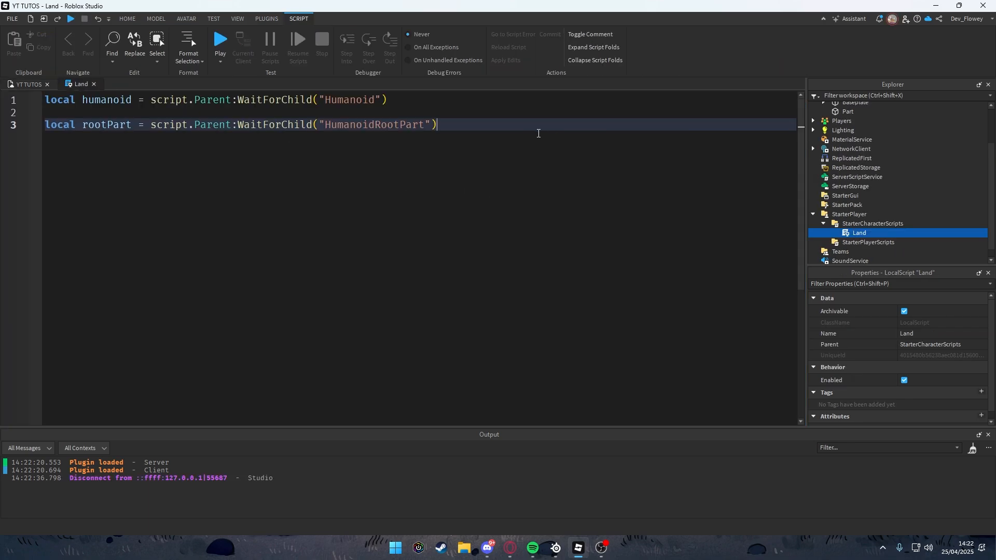
{"action": "type", "text": "l"}
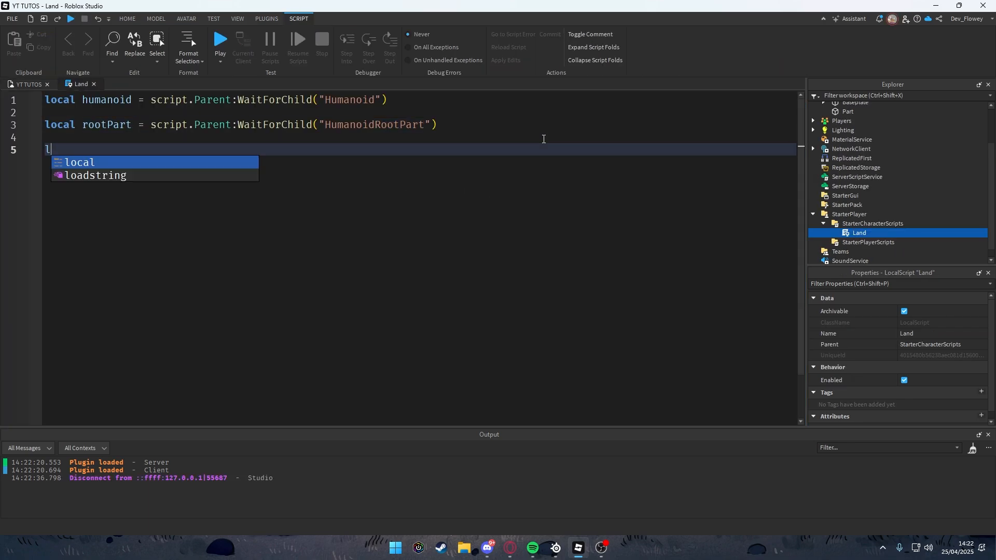
{"action": "type", "text": "local anim ="}
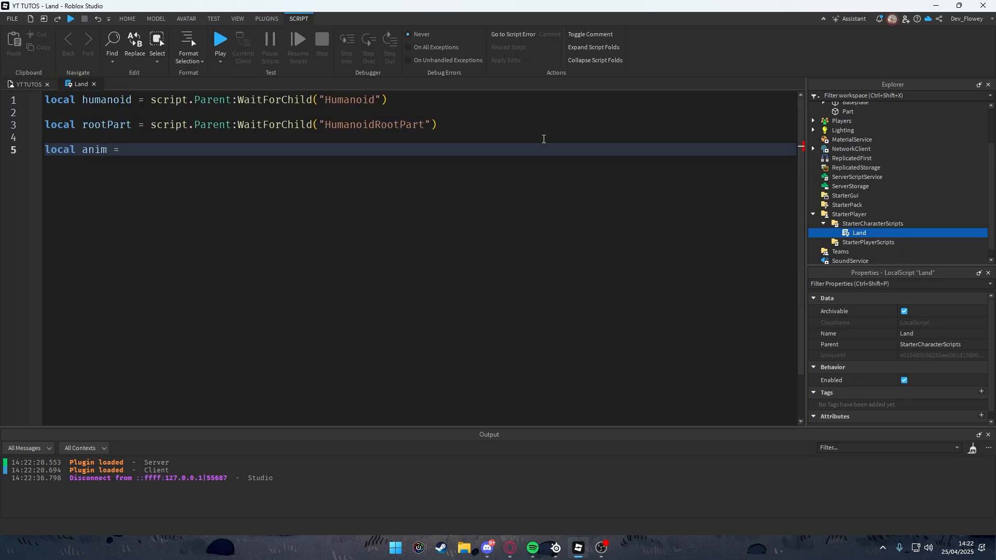
{"action": "type", "text": "Instance.new()"}
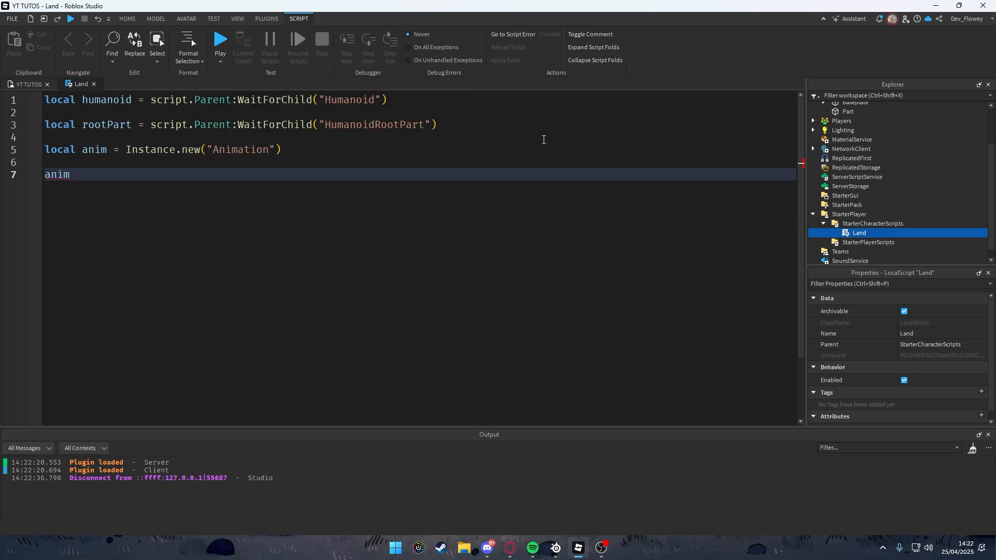
{"action": "type", "text": ".AnimationId ="}
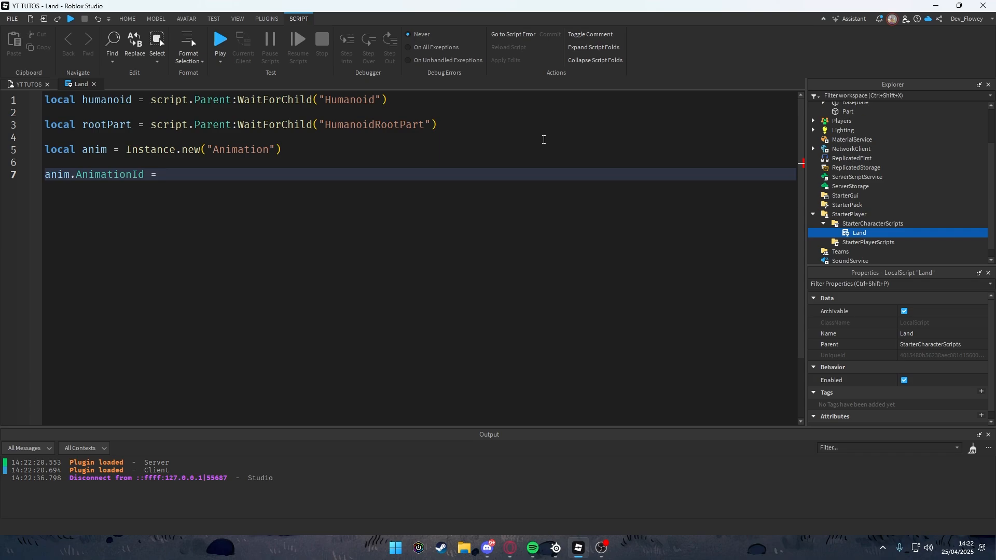
{"action": "type", "text": "\"rbxas\""}
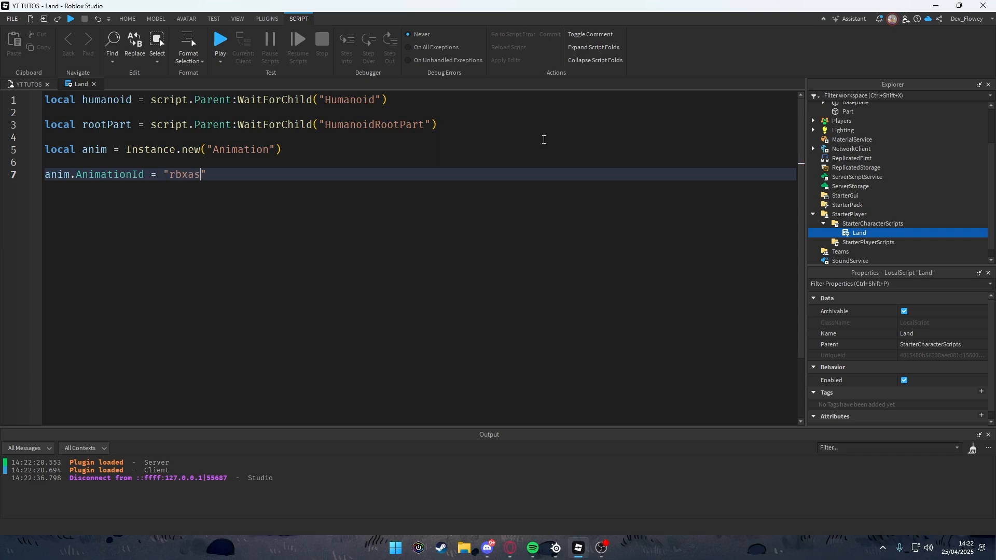
{"action": "type", "text": "setid;"}
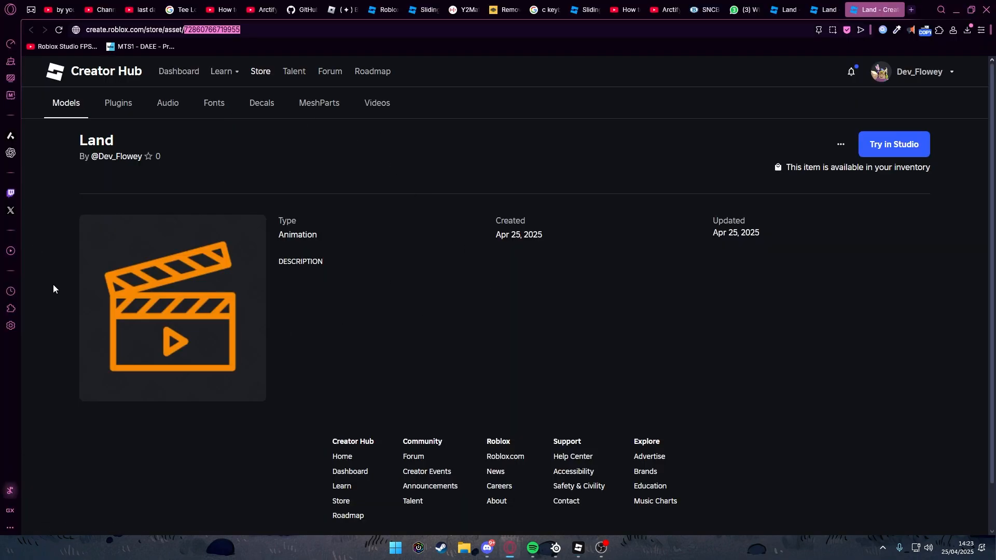
{"action": "right_click", "coordinate": [212, 29]}
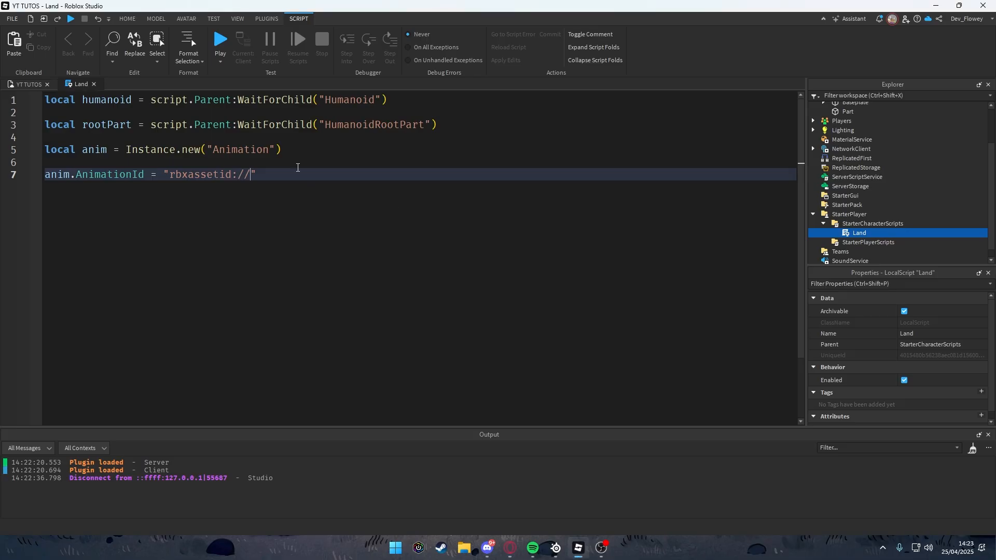
{"action": "type", "text": "72860766719955"}
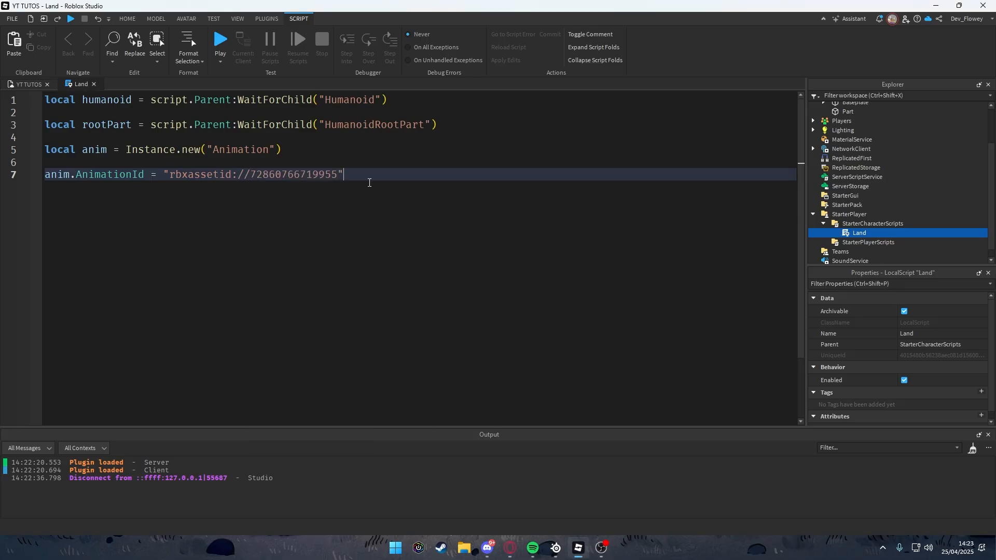
{"action": "key", "text": "Enter"}
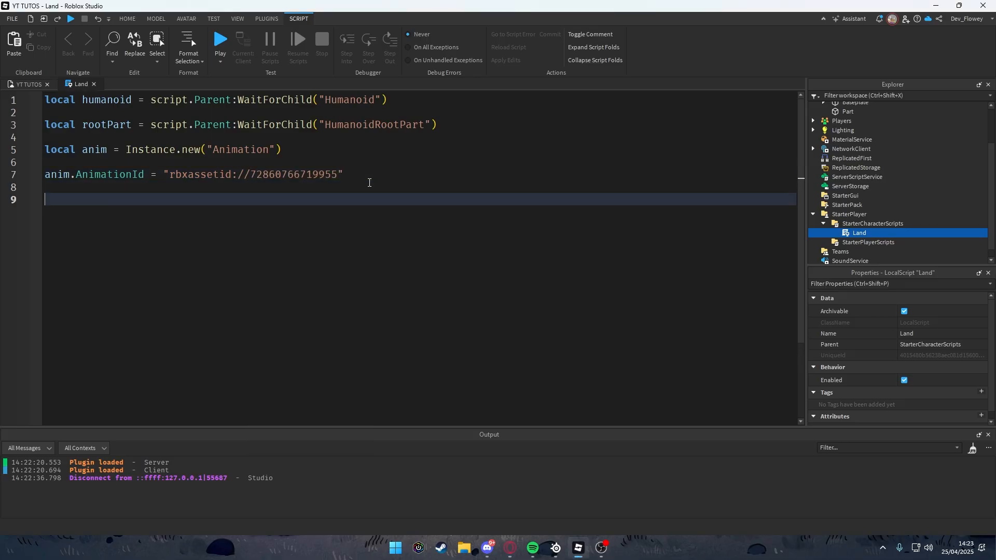
Add fallStartY = nil, fallTreshold = 15 and an empty humanoid.StateChanged handler with oldState, newState
{"action": "type", "text": "locAL"}
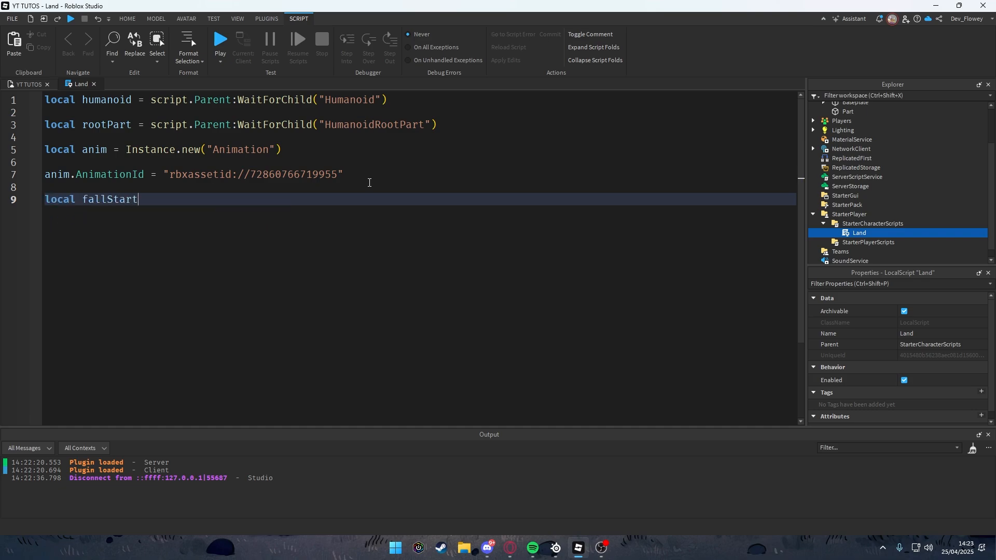
{"action": "type", "text": "Y = m"}
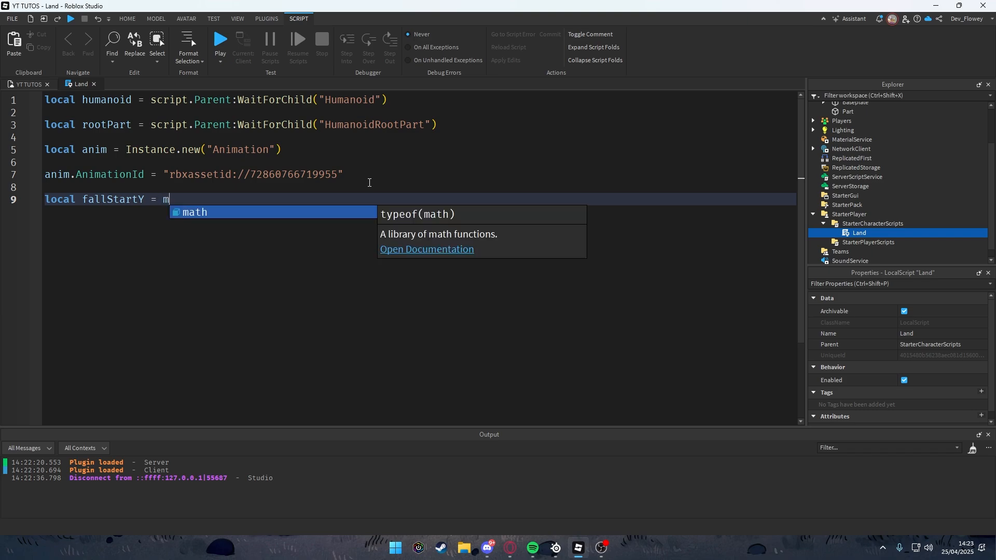
{"action": "type", "text": "nil"}
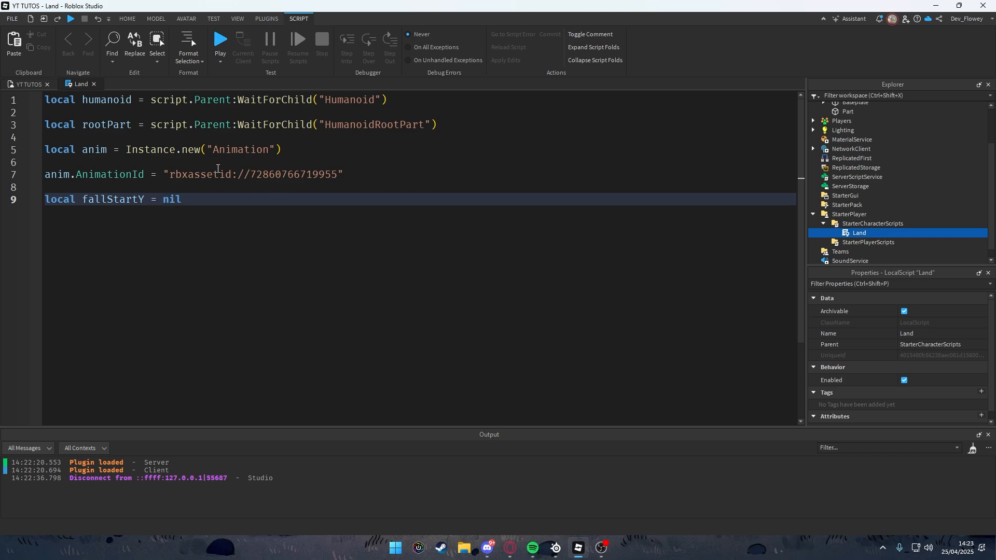
{"action": "type", "text": "kl"}
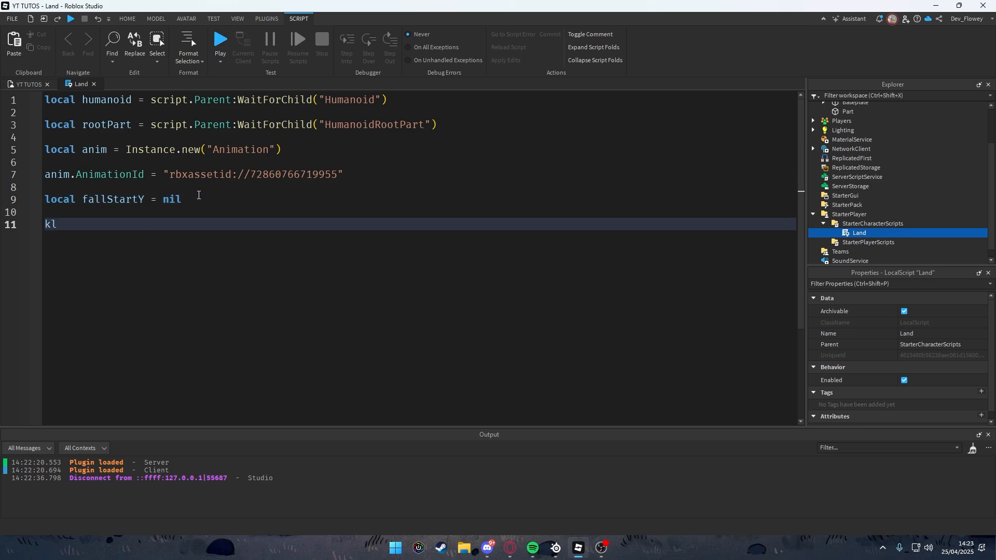
{"action": "type", "text": "local fallTresh"}
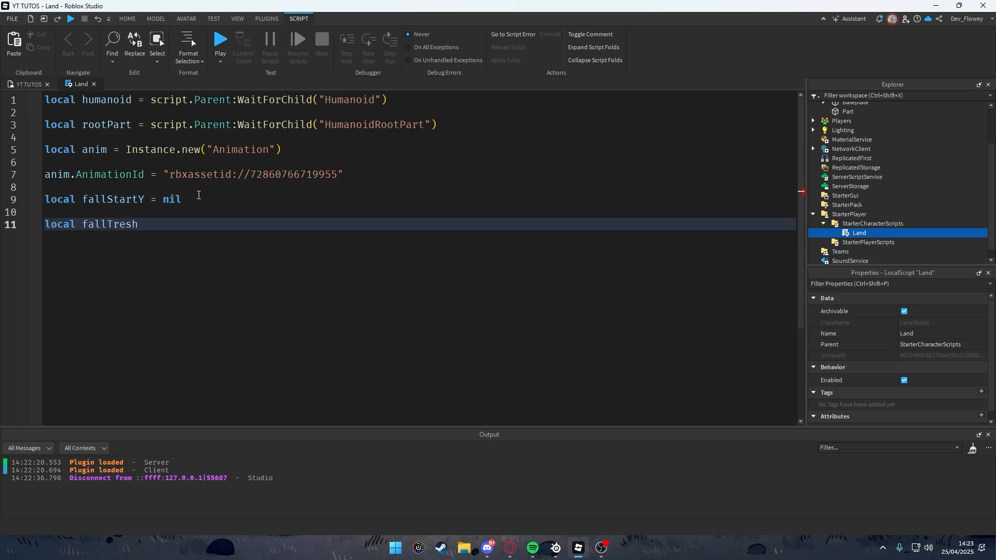
{"action": "type", "text": "od"}
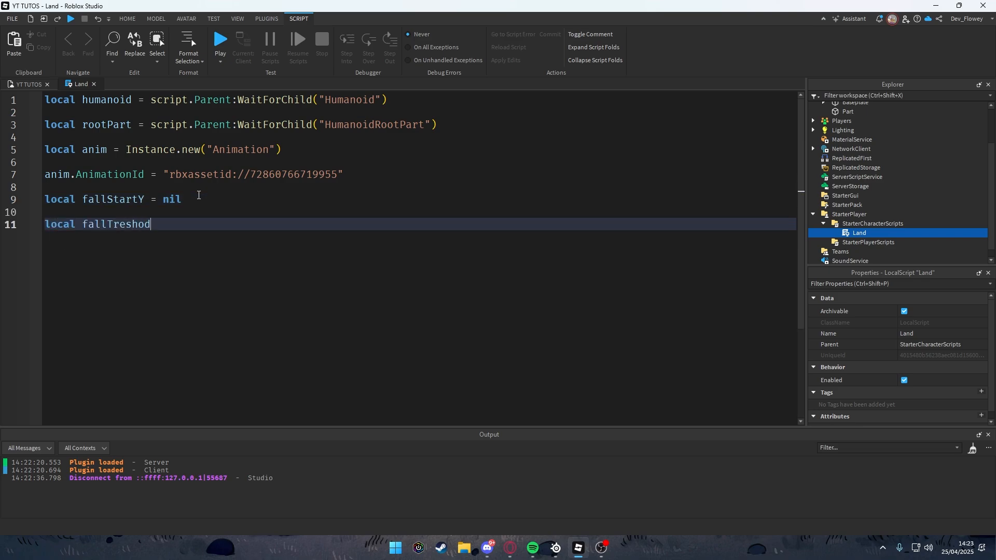
{"action": "type", "text": "= 1"}
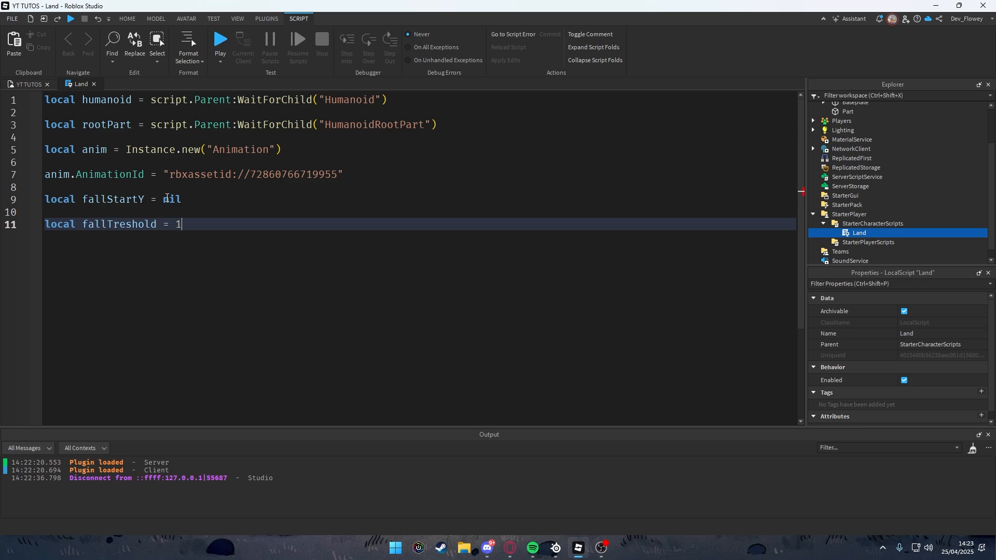
{"action": "left_click", "coordinate": [266, 18]}
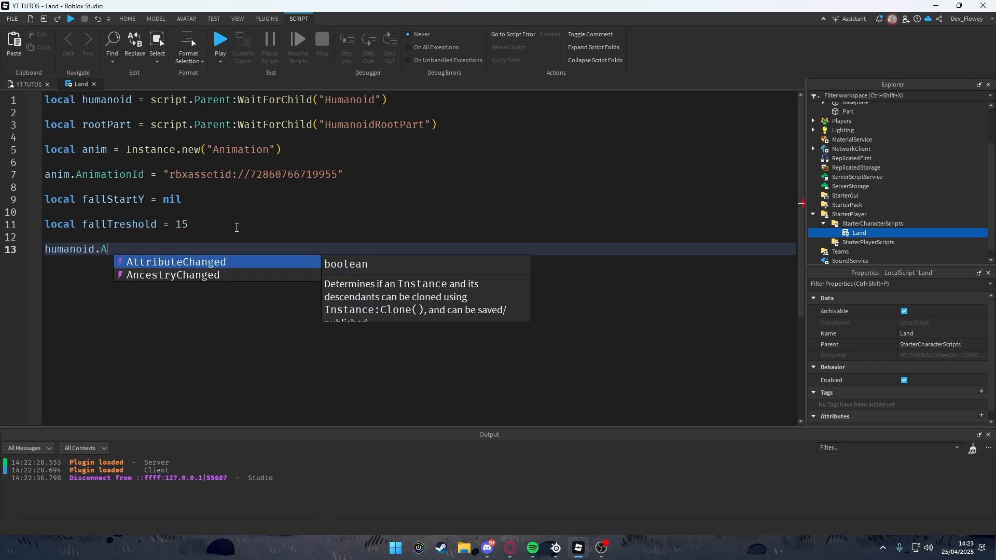
{"action": "type", "text": "StateChanged:"}
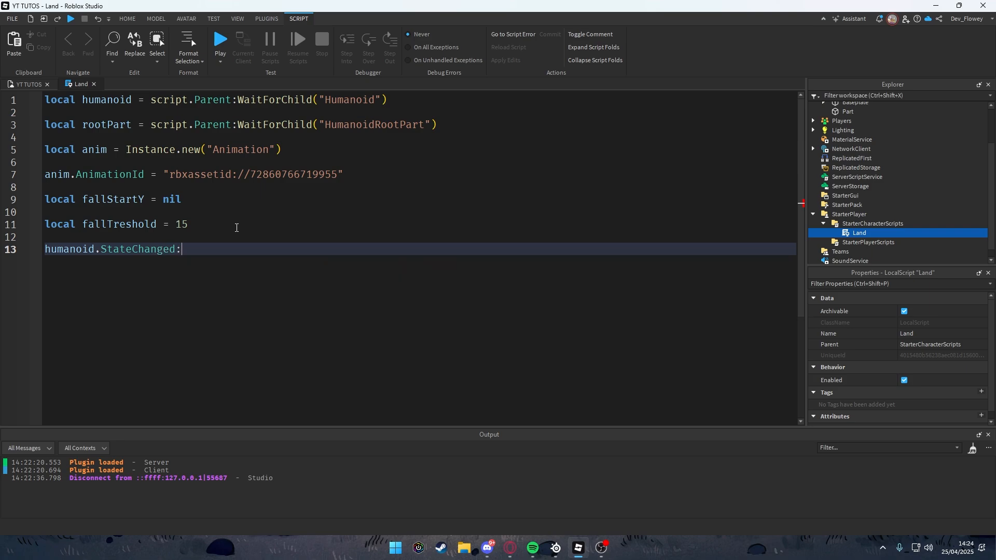
{"action": "type", "text": "Connect(function"}
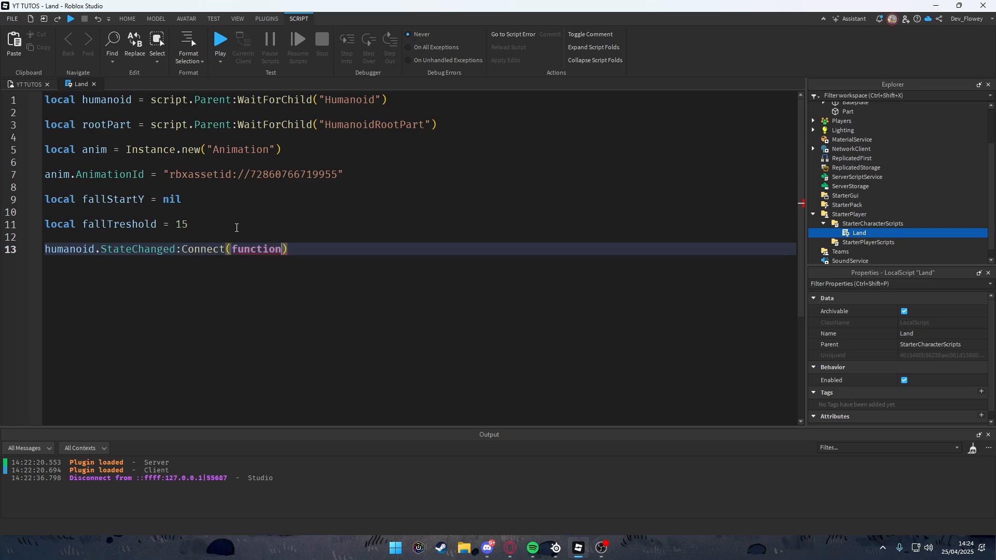
{"action": "type", "text": "oldState, newState"}
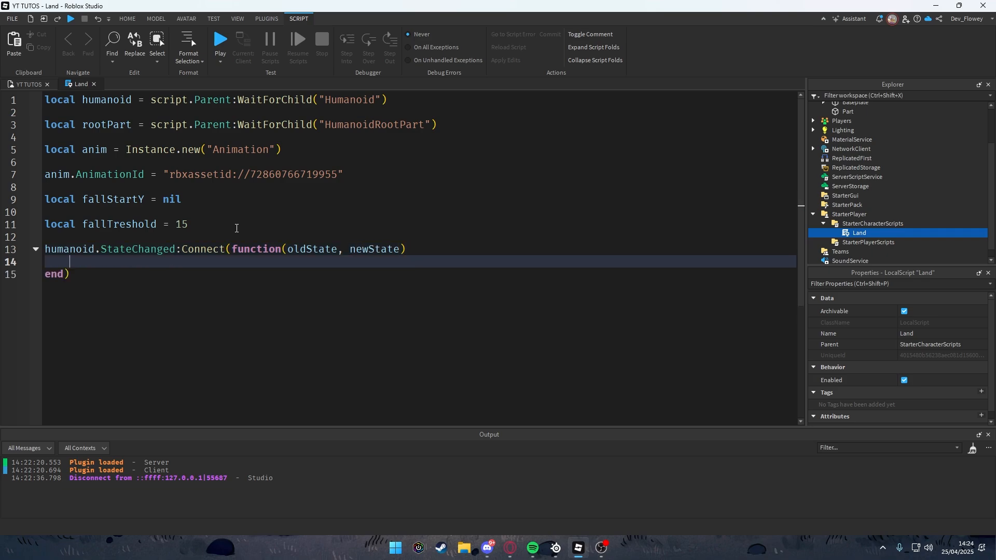
{"action": "mouse_move", "coordinate": [125, 240]}
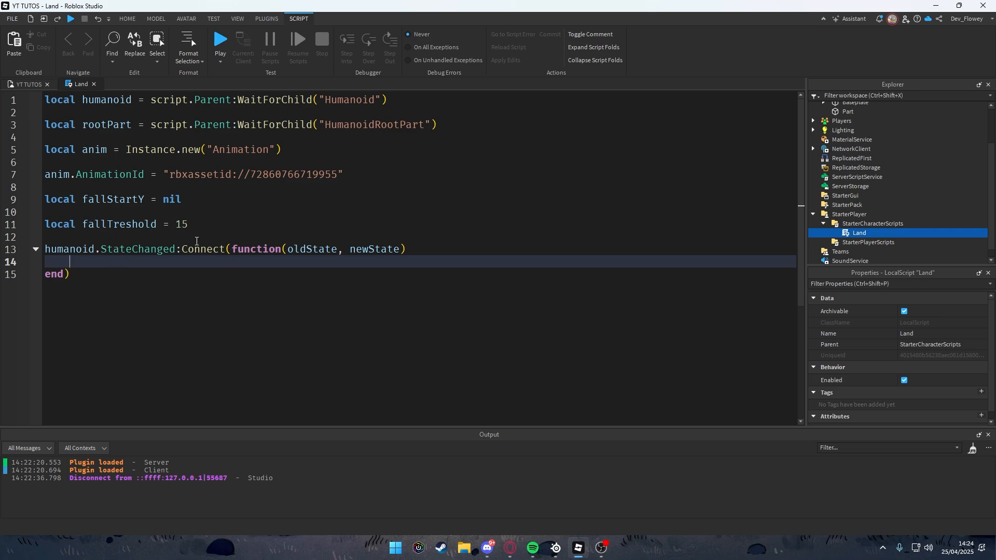
Record fallStartY = rootPart.Position.Y on Freefall and open an elseif branch for the Landed state
{"action": "type", "text": "if next()"}
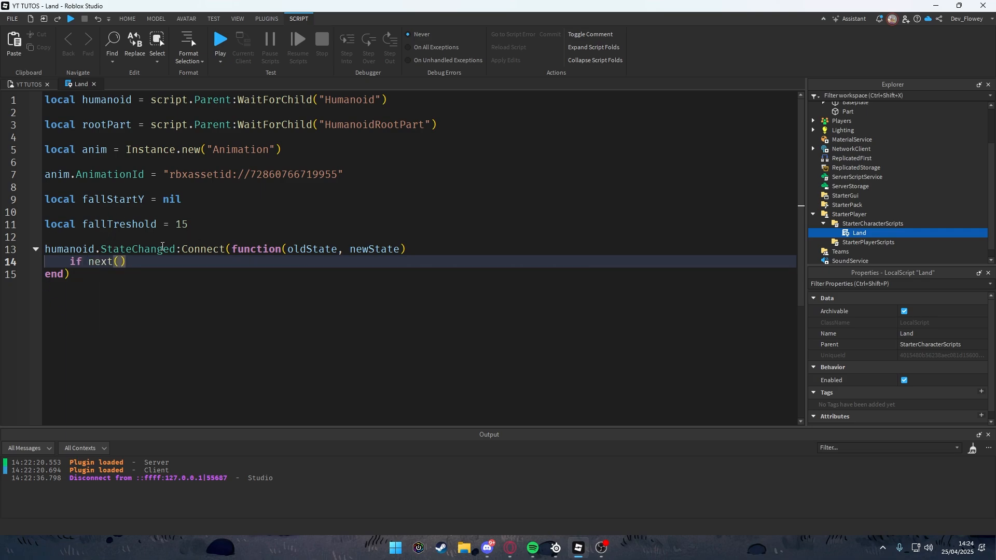
{"action": "type", "text": "newState == Enum.Hu"}
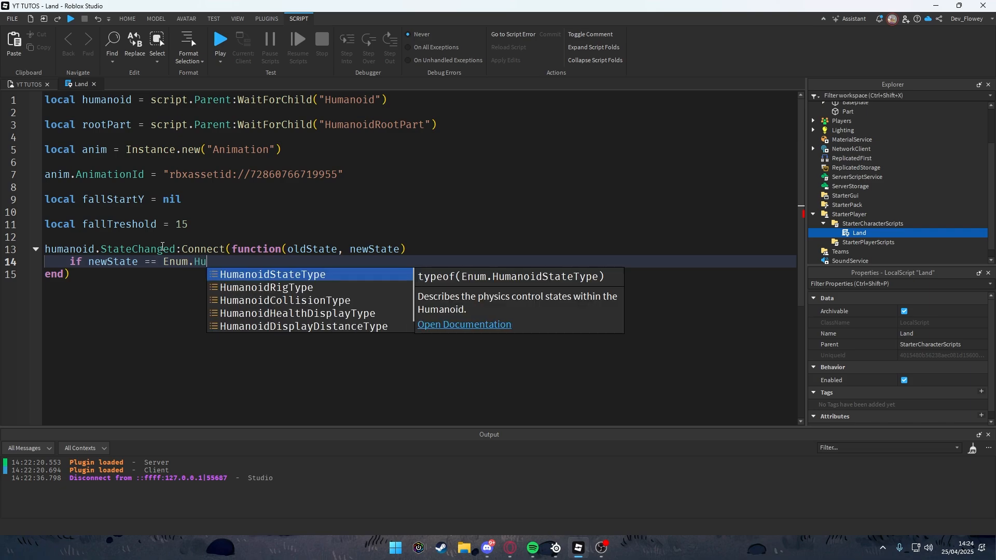
{"action": "type", "text": "manoidStateType.fr"}
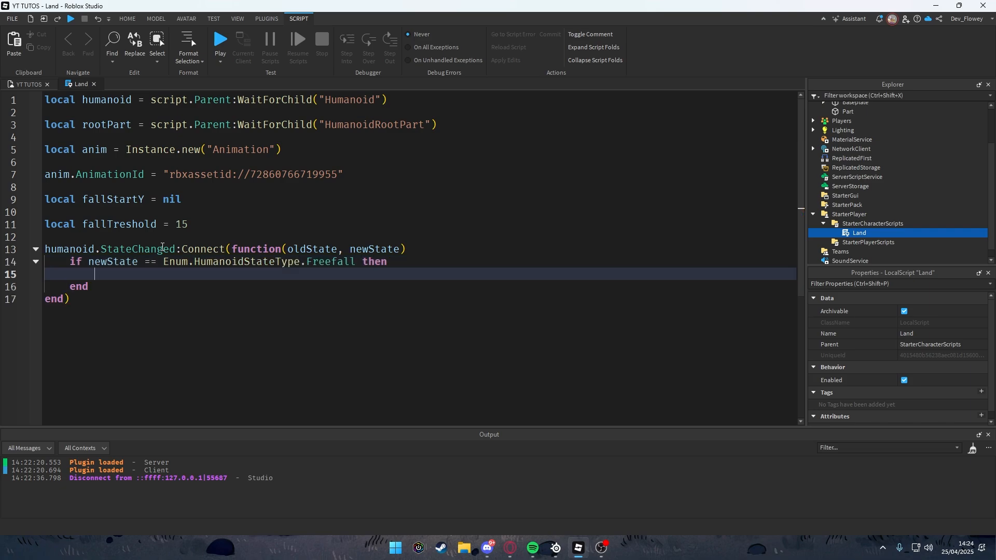
{"action": "type", "text": "fallStartY"}
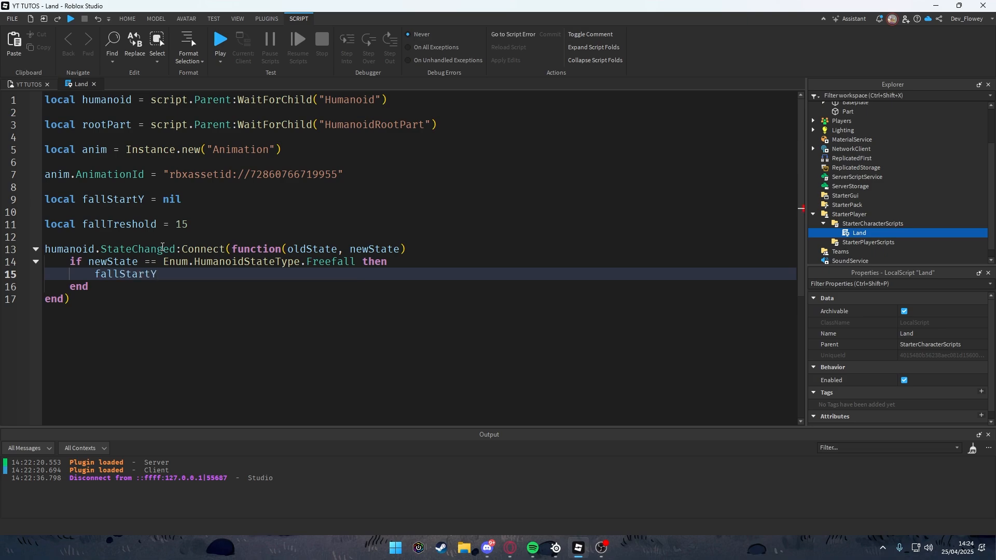
{"action": "type", "text": "= rootPart.po"}
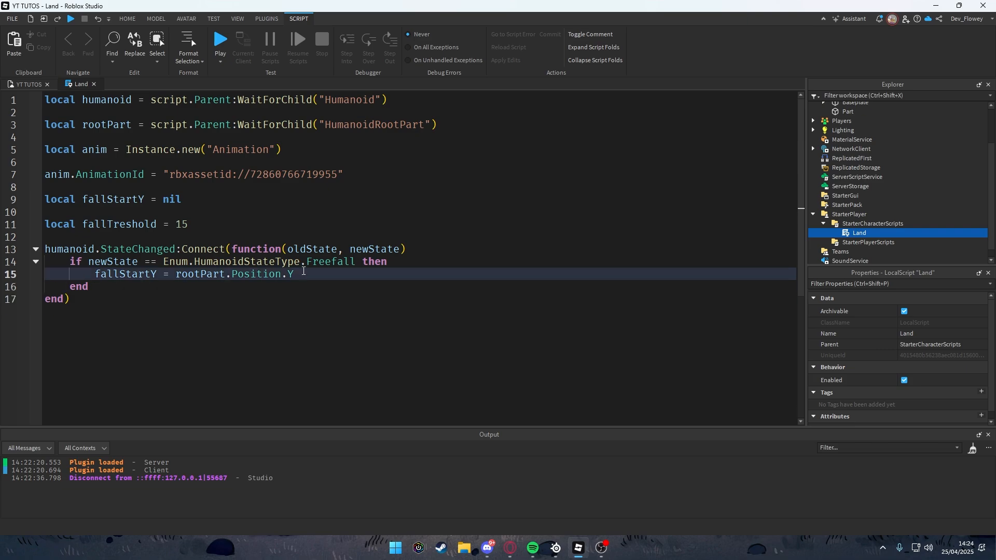
{"action": "type", "text": "elseif"}
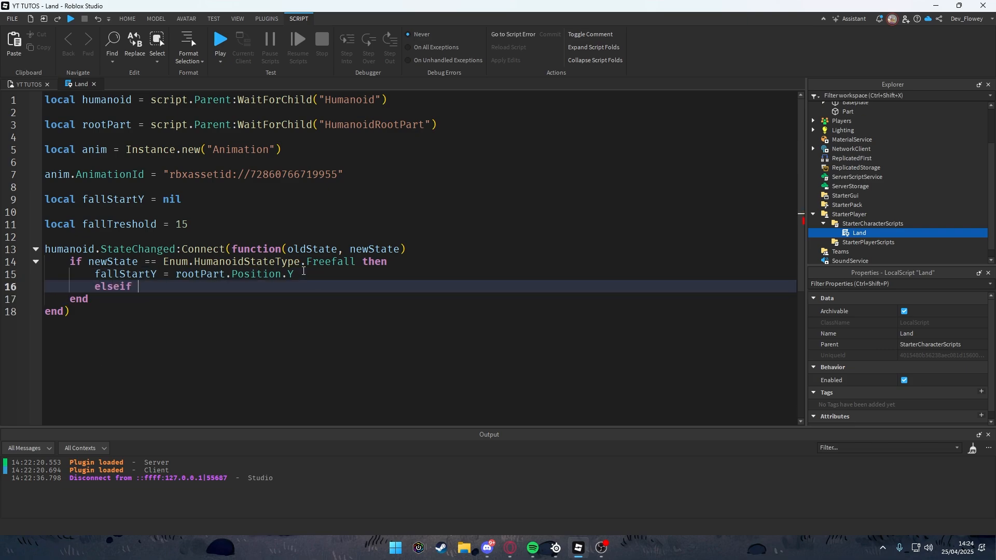
{"action": "type", "text": "newState == e"}
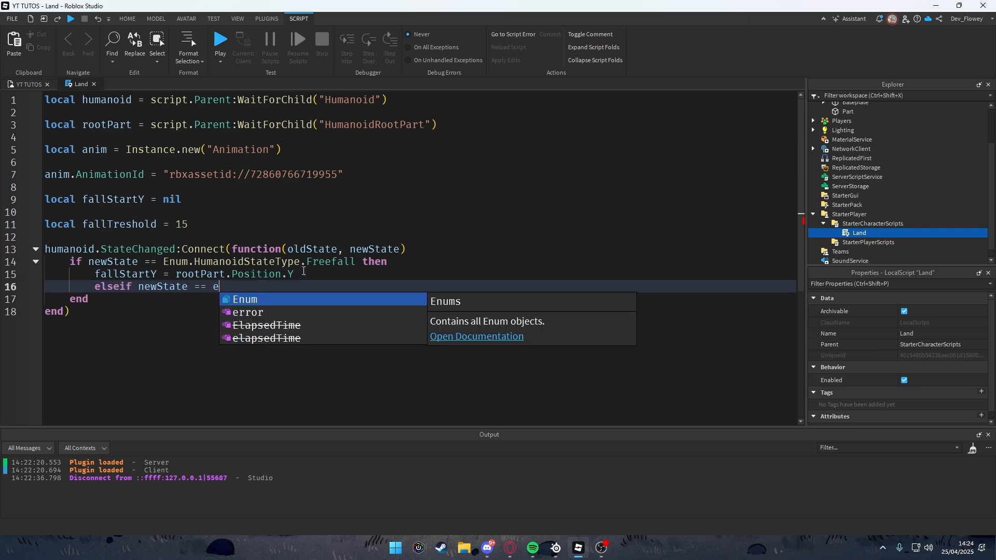
{"action": "type", "text": "num.hu"}
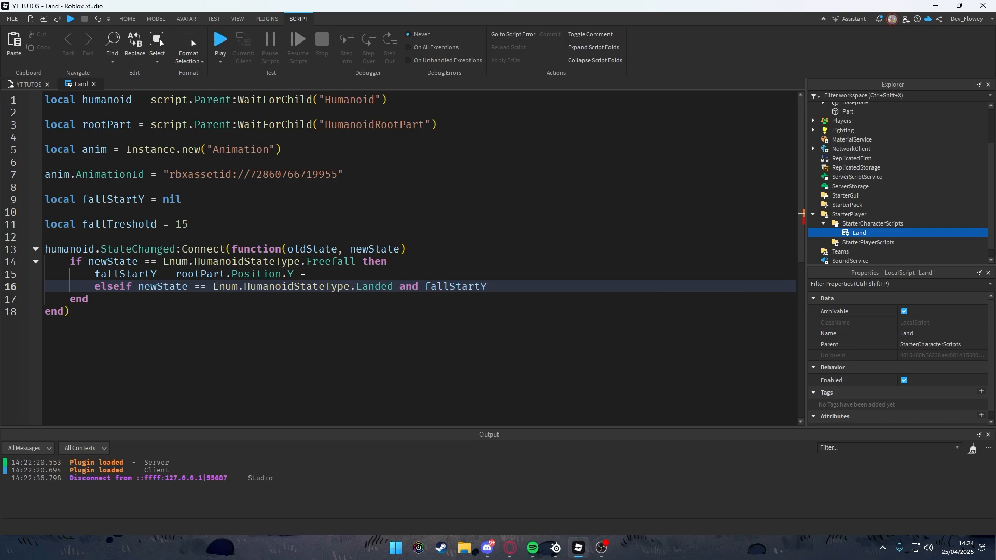
{"action": "type", "text": "then"}
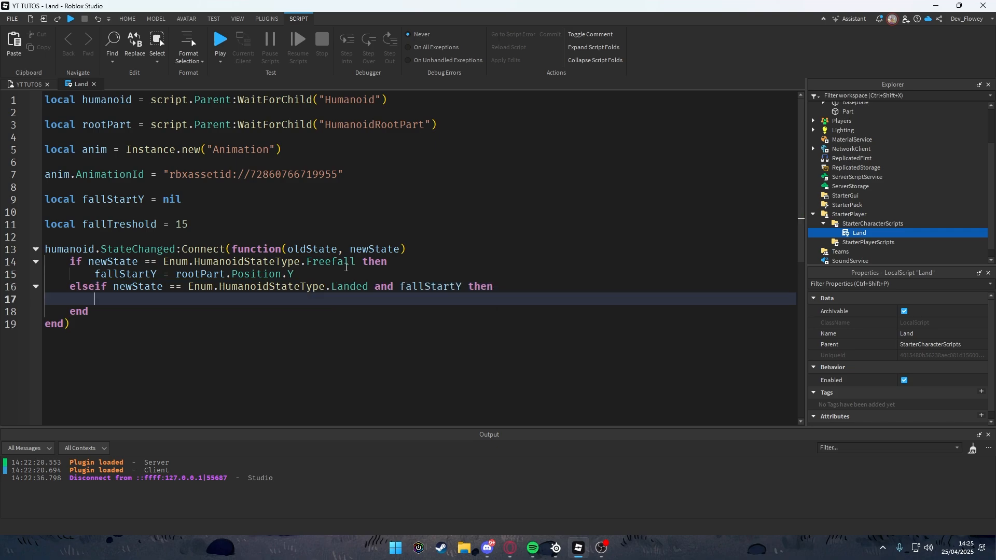
{"action": "mouse_move", "coordinate": [330, 261]}
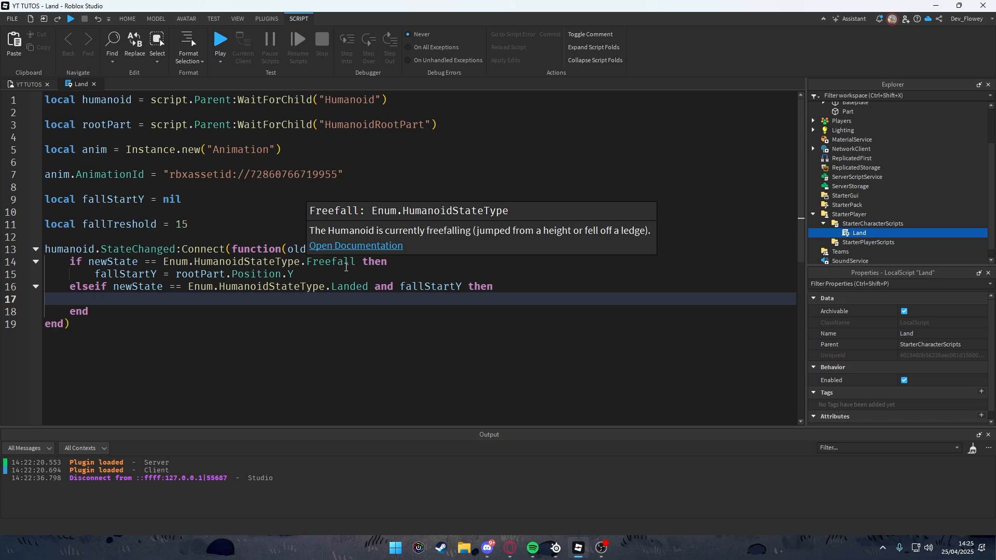
{"action": "mouse_move", "coordinate": [207, 274]}
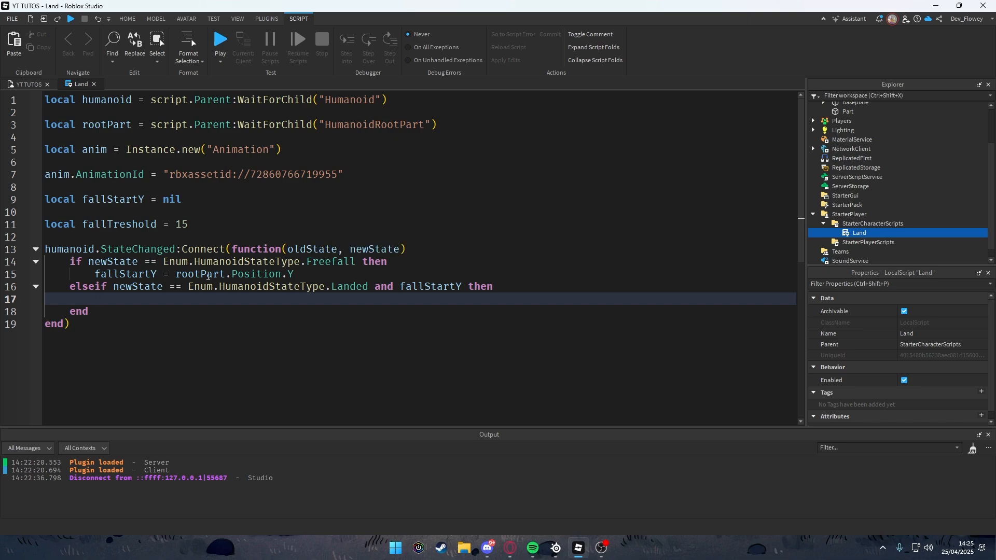
In the Landed branch set fallEndY = rootPart.Position.Y and fallDistance = fallStartY - fallEndY
{"action": "type", "text": "local fallEnd"}
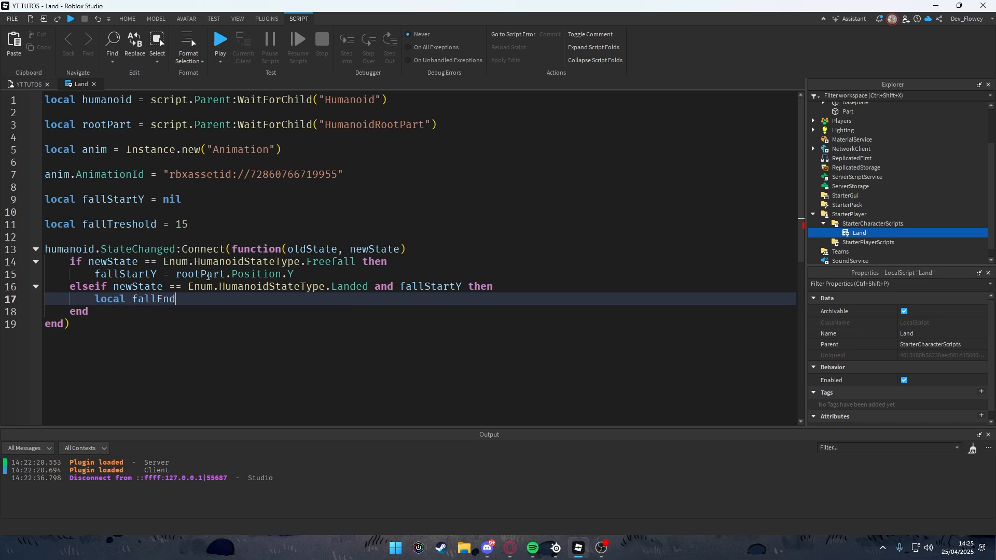
{"action": "type", "text": "Y ="}
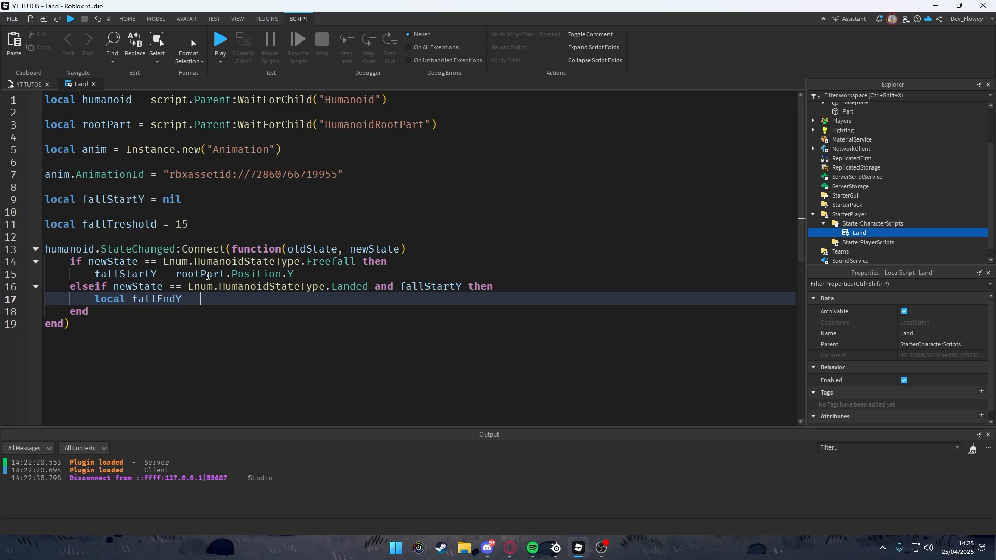
{"action": "type", "text": "rootPart.Pos"}
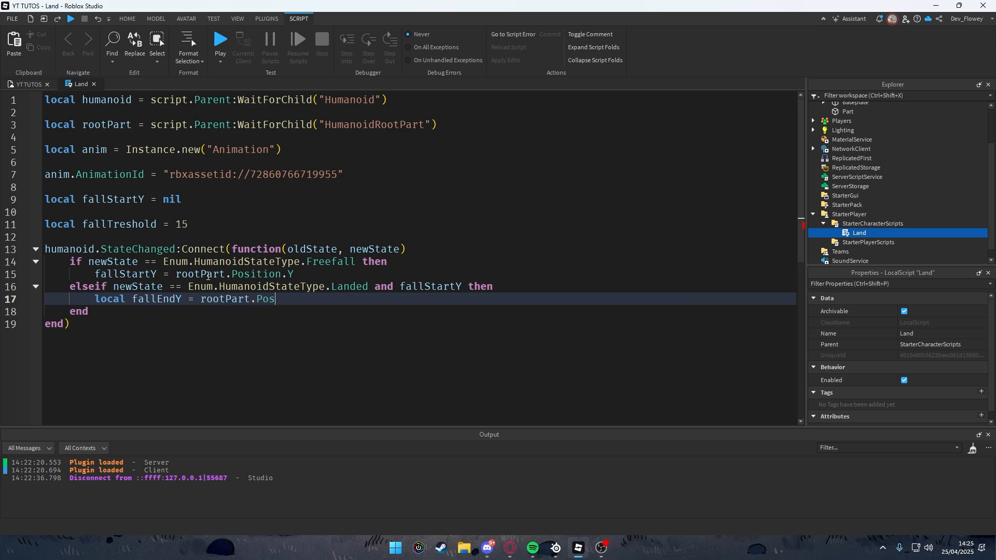
{"action": "type", "text": "ition.Y"}
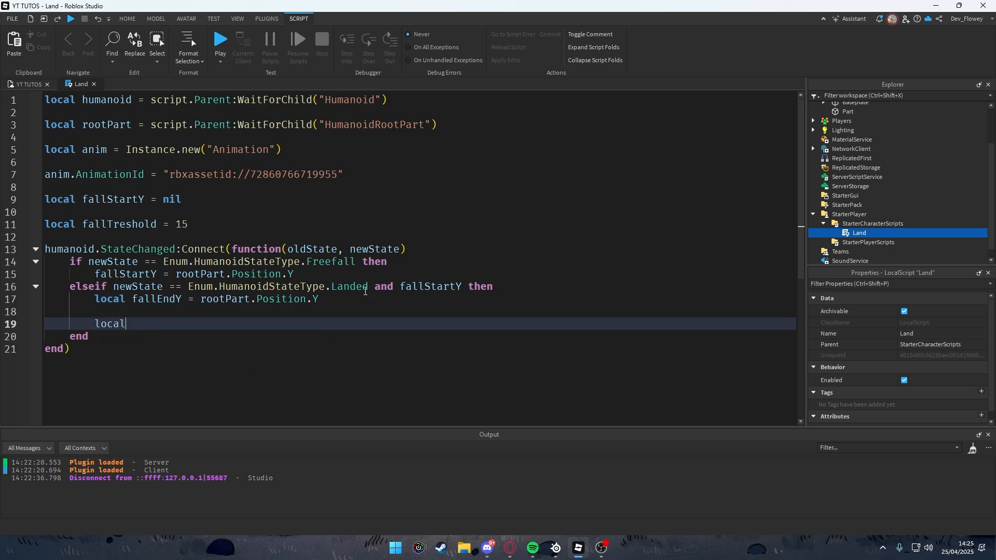
{"action": "type", "text": "fallDistancer"}
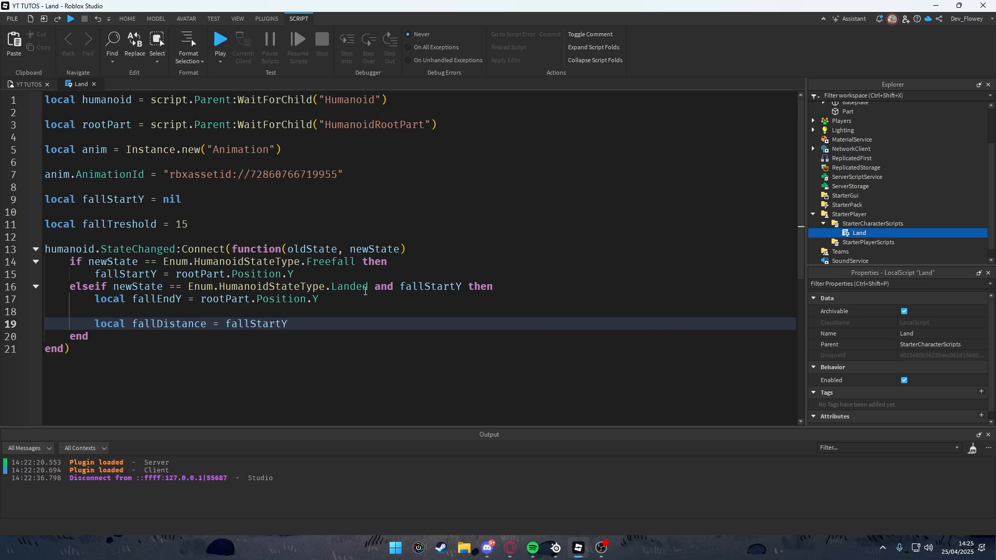
{"action": "type", "text": "- fallEndY"}
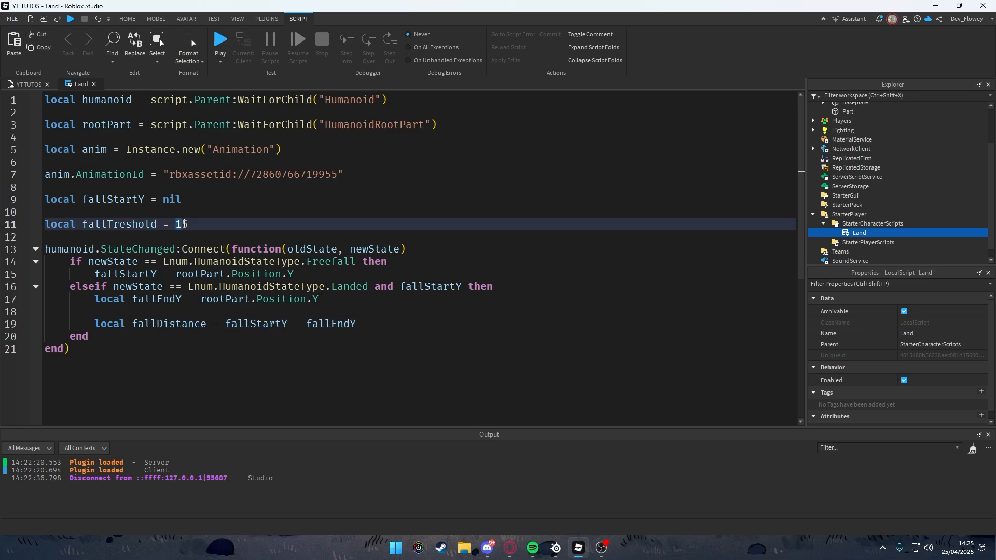
When fallDistance >= fallTreshold print 'Landed from a high fall' with the stud count, then reset fallStartY
{"action": "type", "text": "ig"}
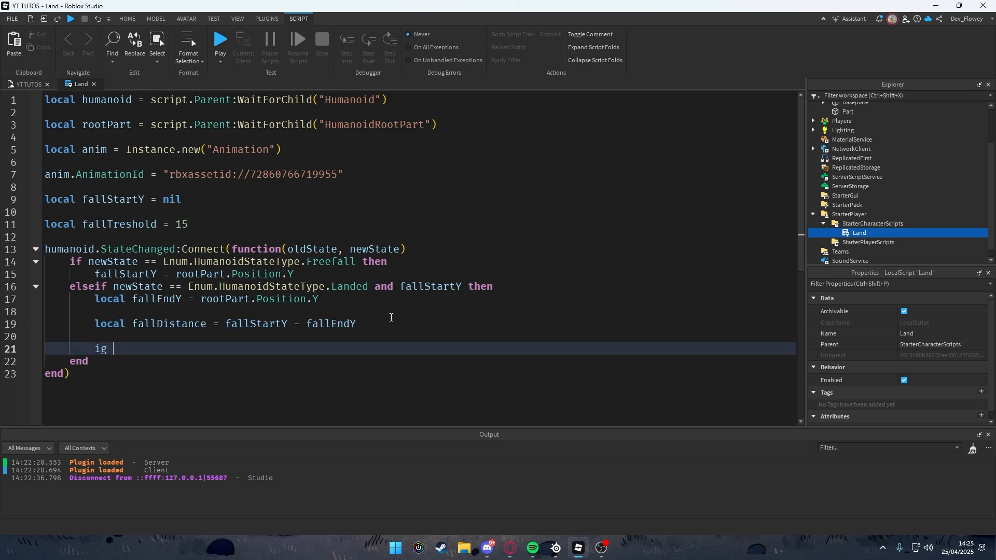
{"action": "type", "text": "f fall"}
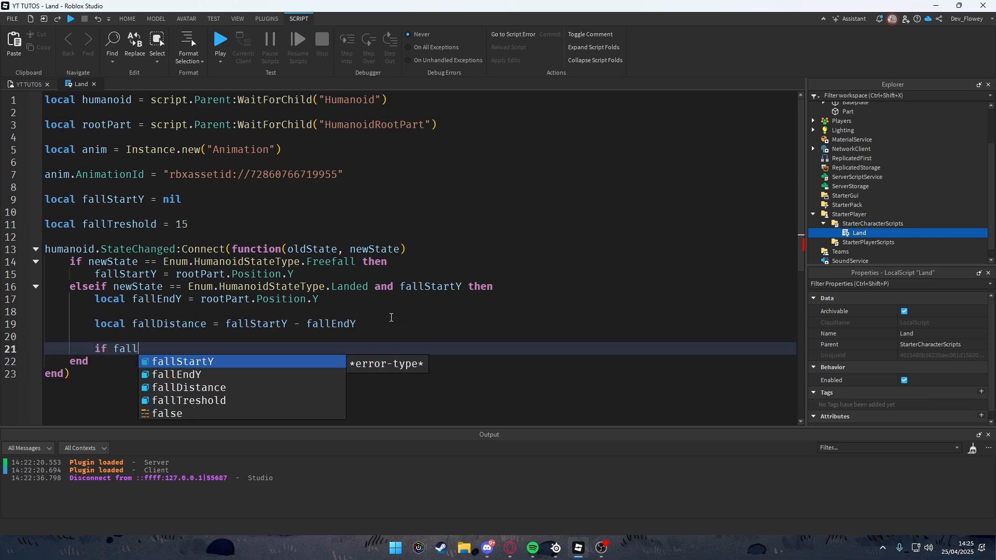
{"action": "type", "text": "Distance >="}
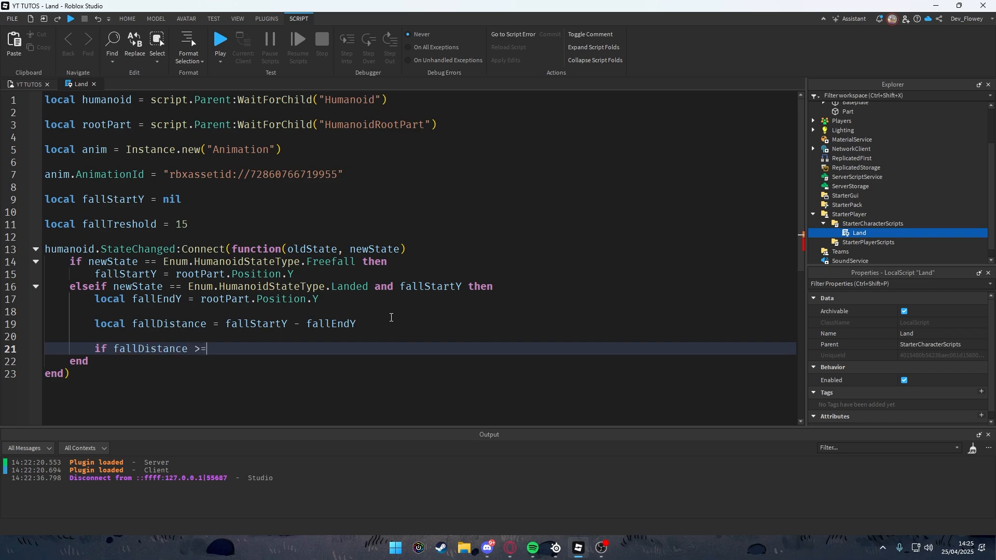
{"action": "type", "text": "fallDistance"}
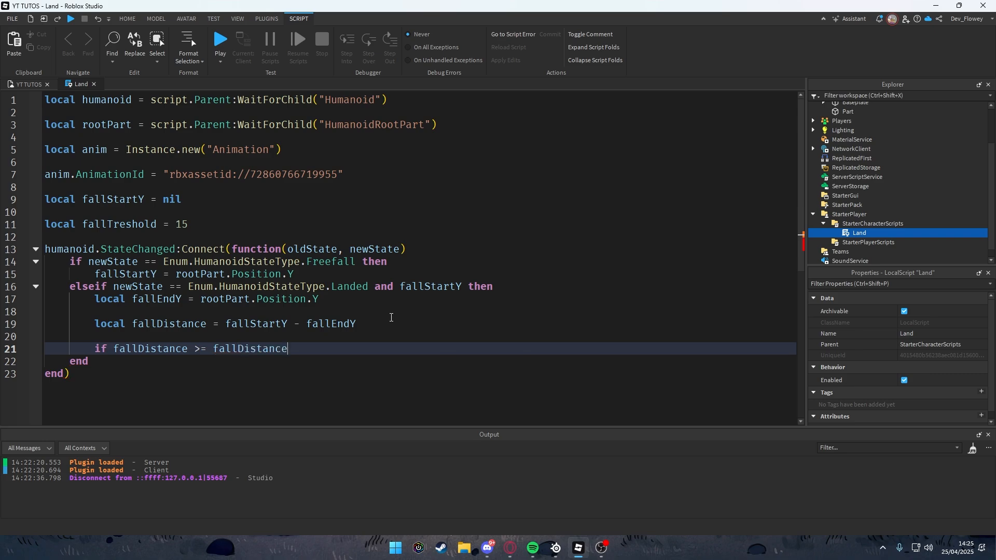
{"action": "type", "text": "fallTreshold the"}
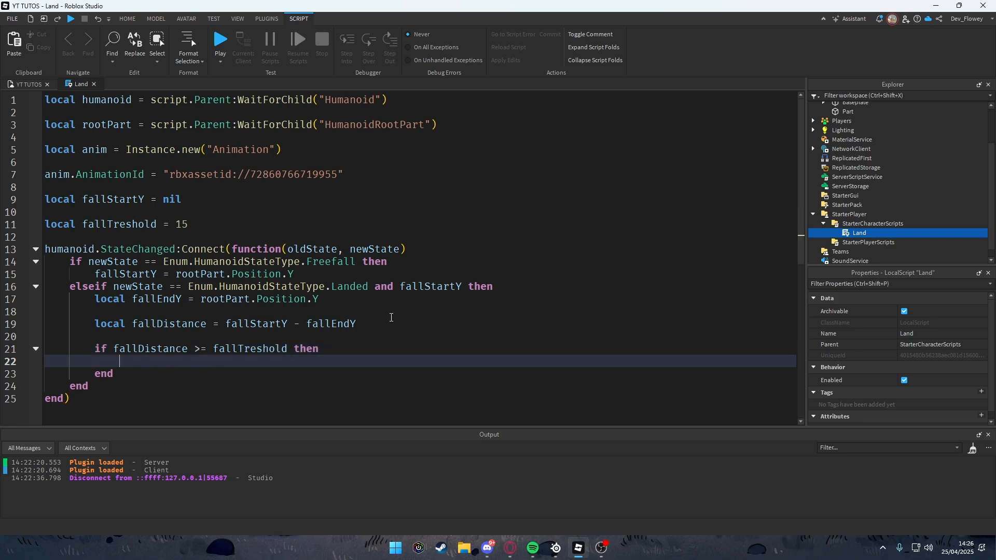
{"action": "type", "text": "print(\"\")"}
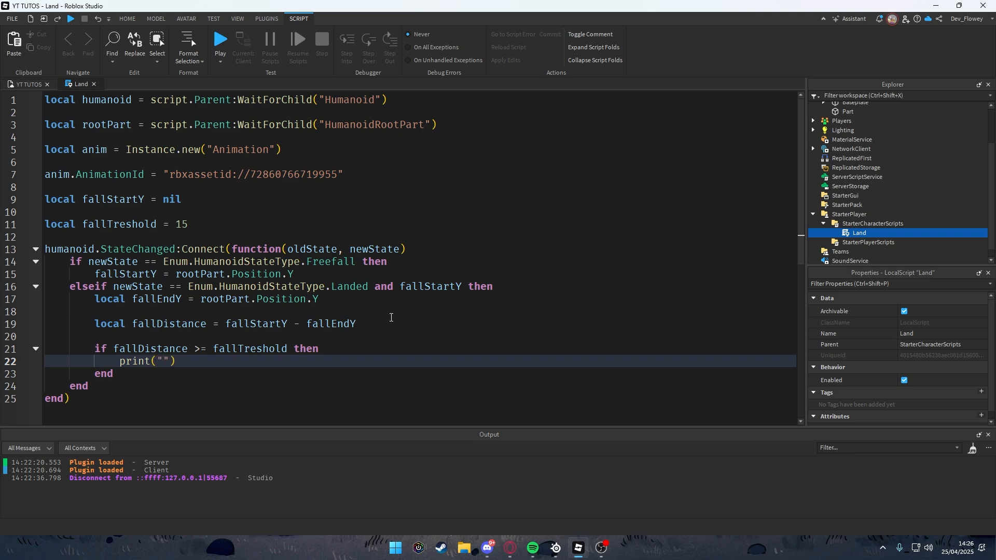
{"action": "type", "text": "Landed from a high"}
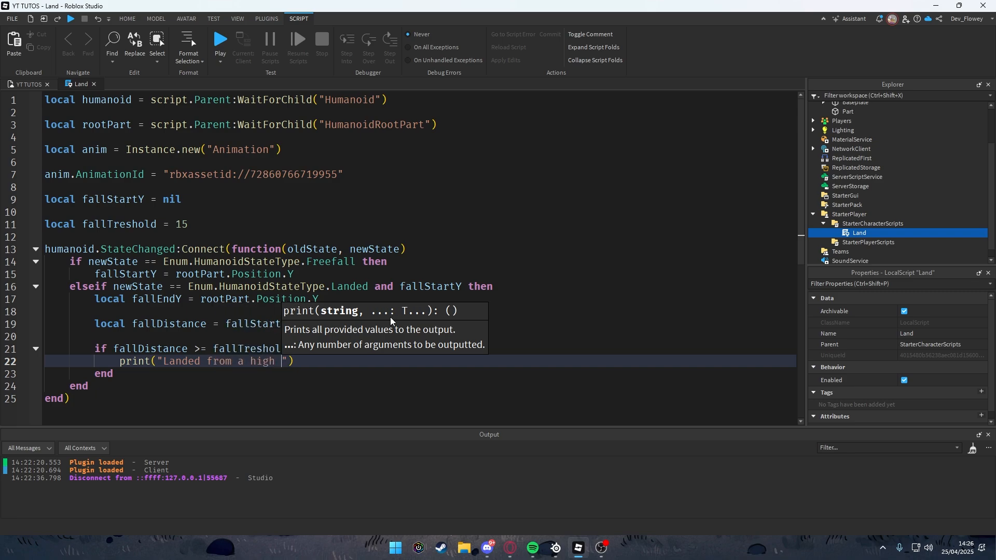
{"action": "type", "text": "fall!"}
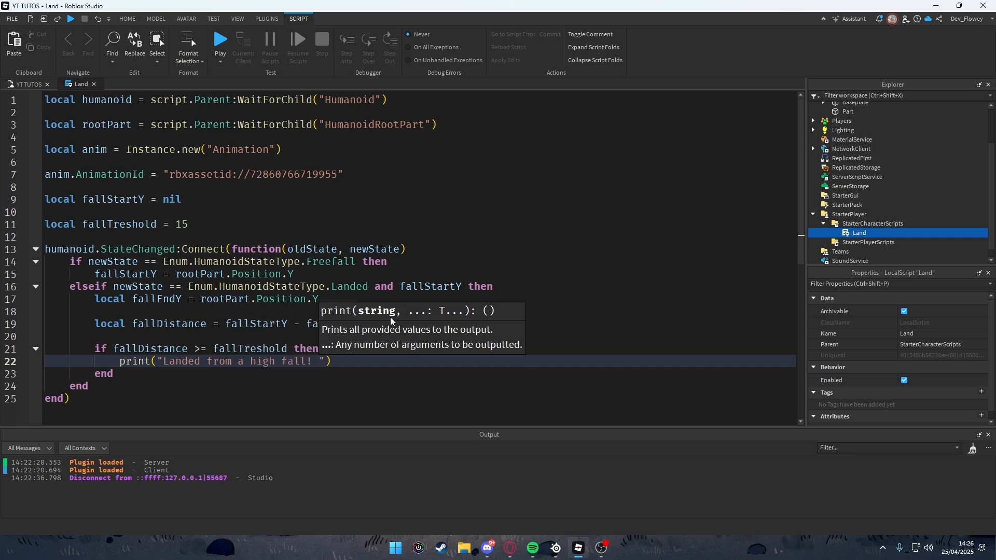
{"action": "type", "text": "("}
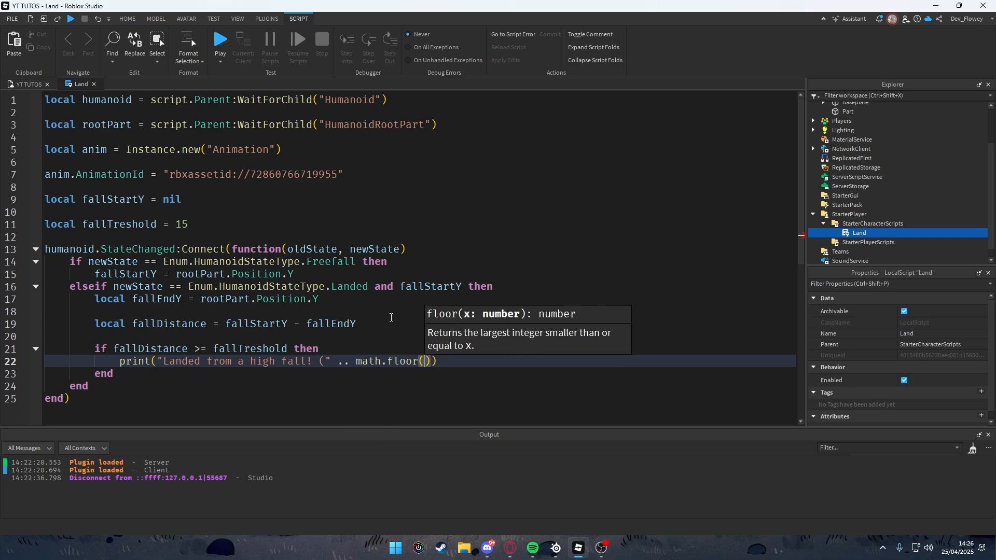
{"action": "type", "text": "(fallDistance) .."}
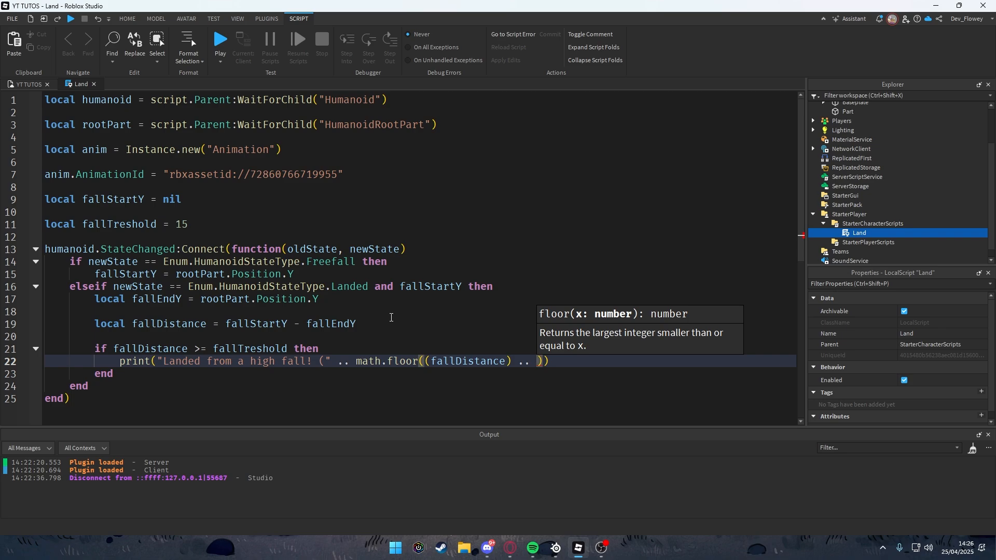
{"action": "type", "text": "\""}
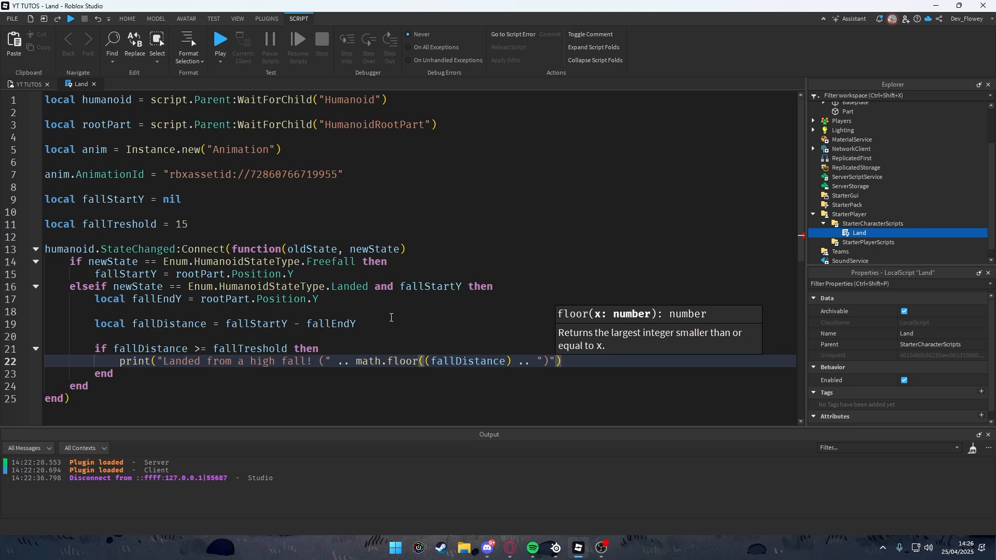
{"action": "type", "text": "studs"}
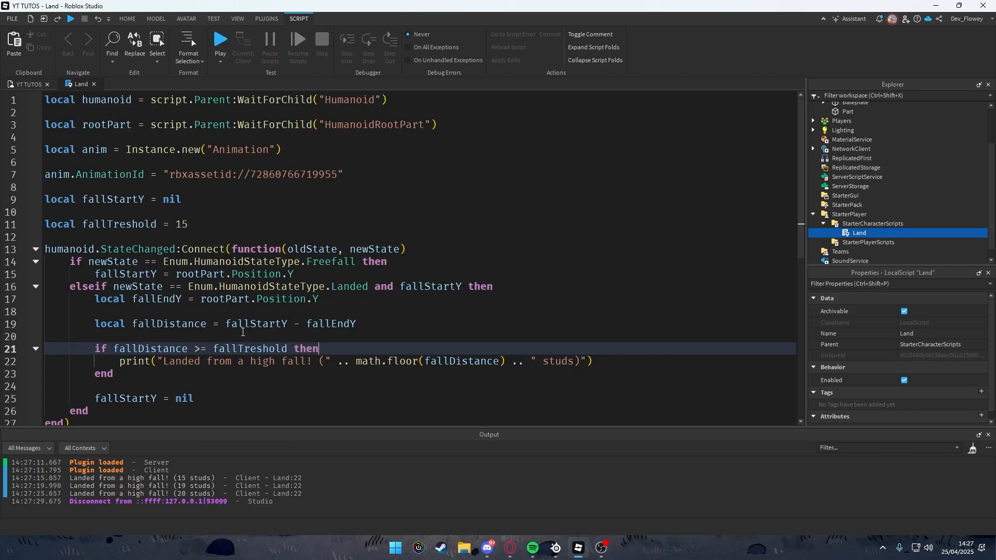
Add local playAnim = humanoid:LoadAnimation(anim) and playAnim:Play() in the high-fall branch
{"action": "type", "text": "local playAnim ="}
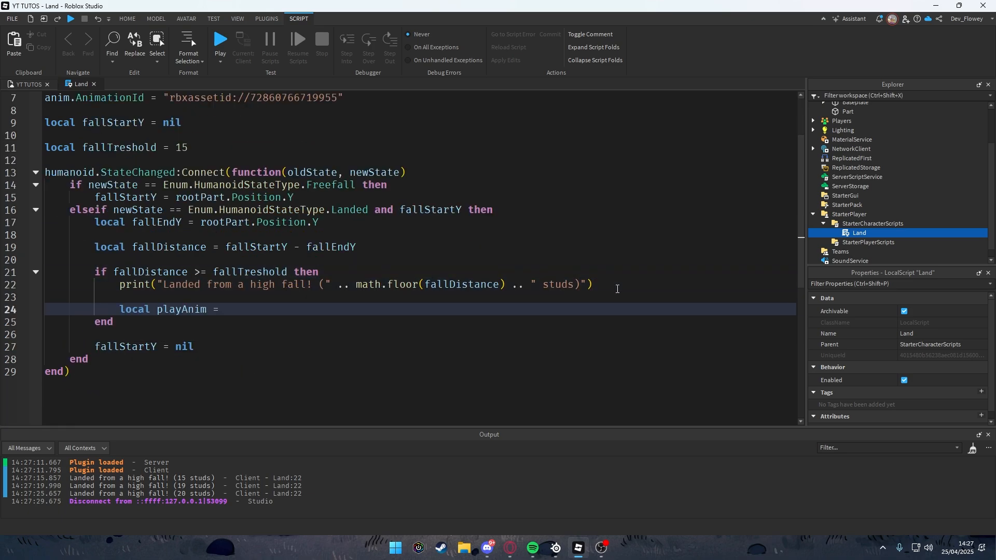
{"action": "type", "text": "humanoid:"}
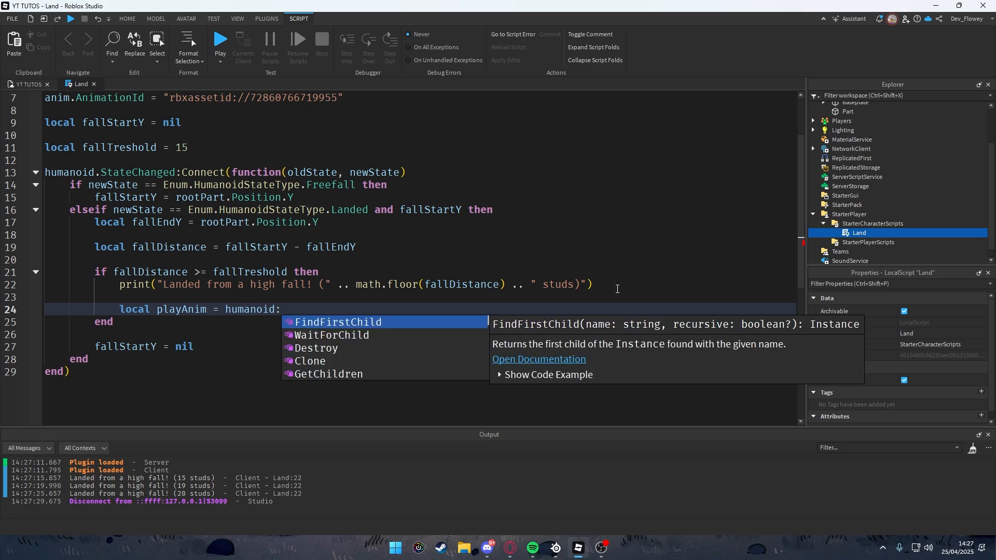
{"action": "type", "text": "LoadAnimartion(anim"}
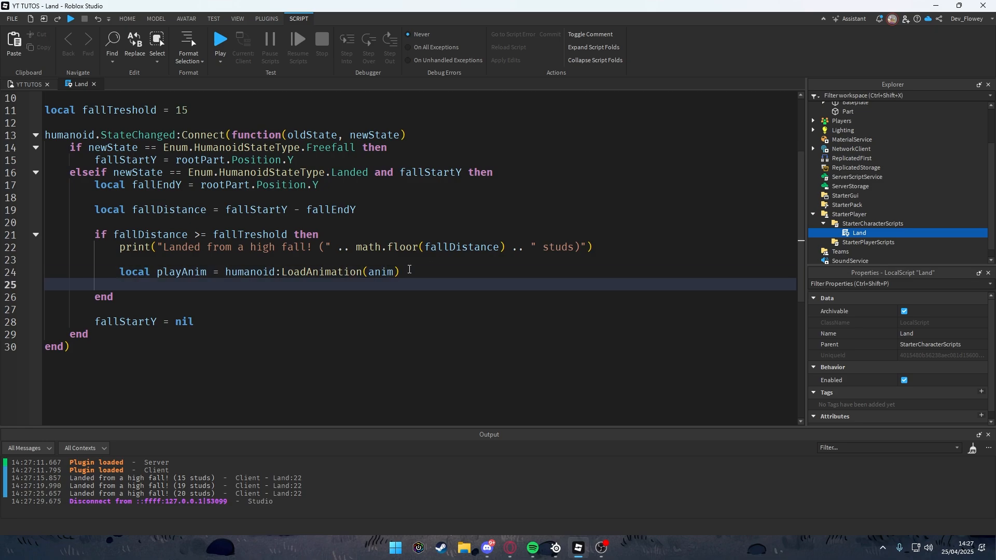
{"action": "type", "text": "playAnim:P"}
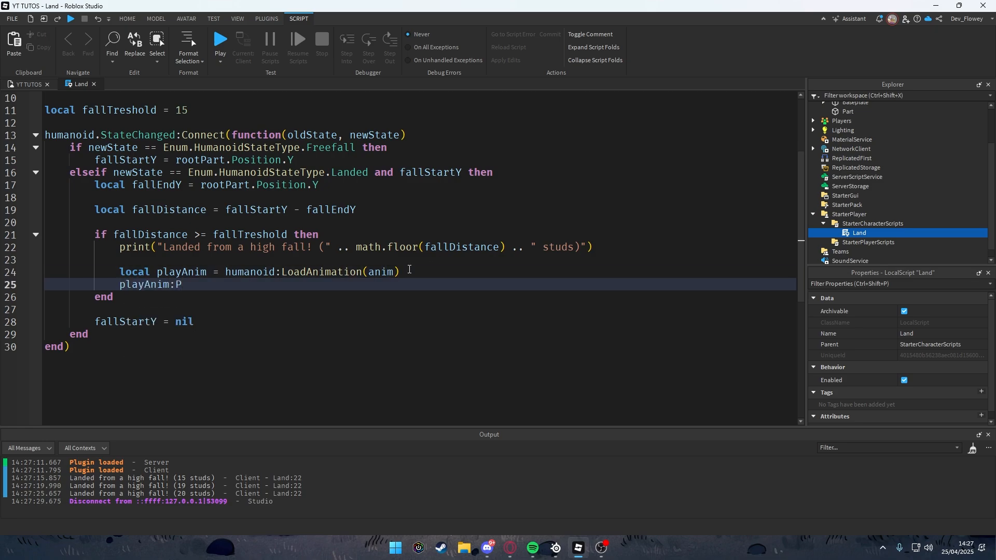
{"action": "type", "text": "lay()"}
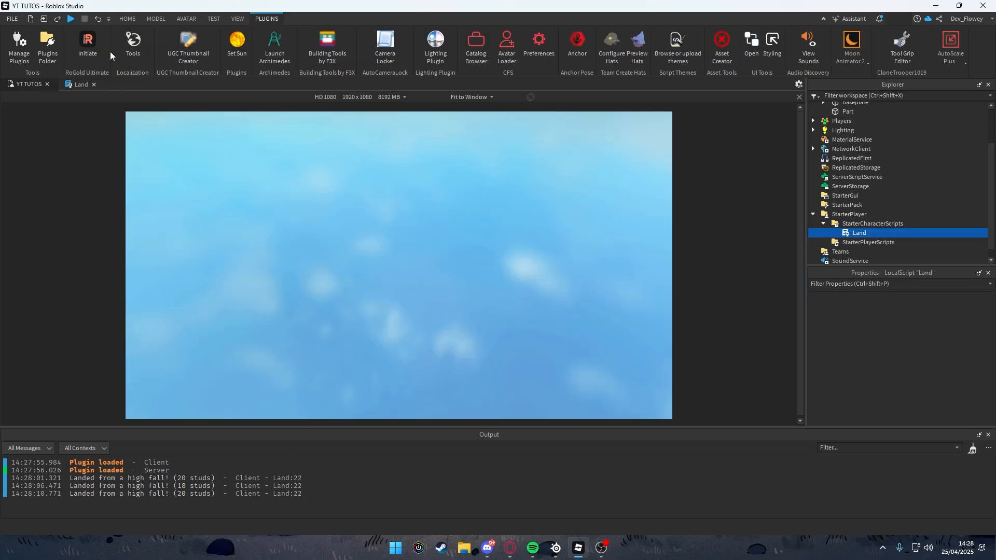
Run a quick playtest to log the fall landings, stop it, and reopen the Land script
{"action": "left_click", "coordinate": [81, 84]}
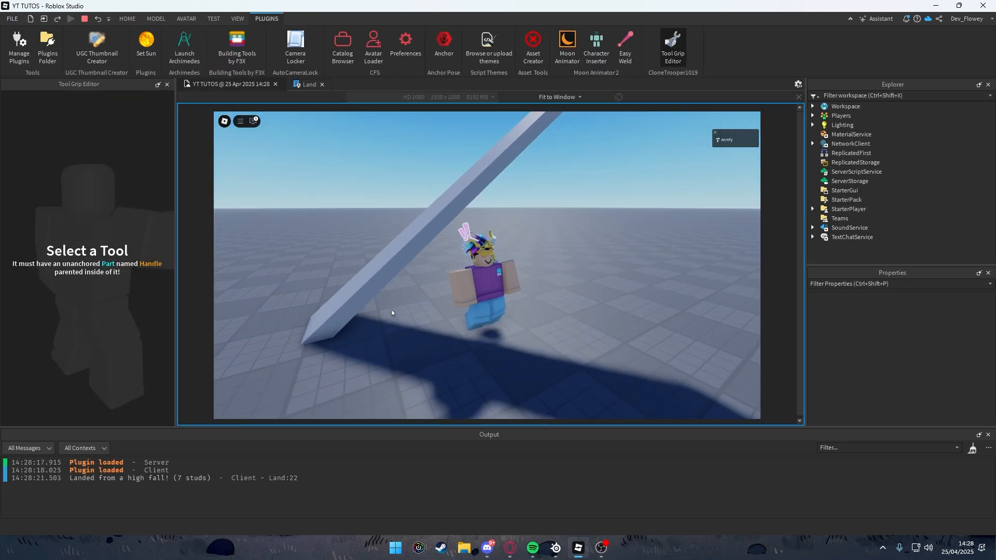
{"action": "left_click", "coordinate": [79, 19]}
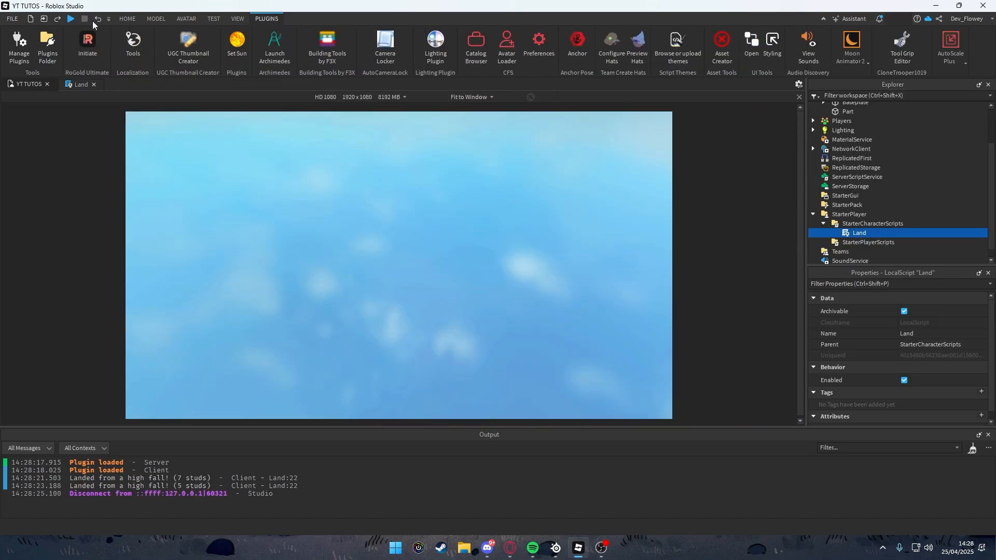
{"action": "double_click", "coordinate": [859, 232]}
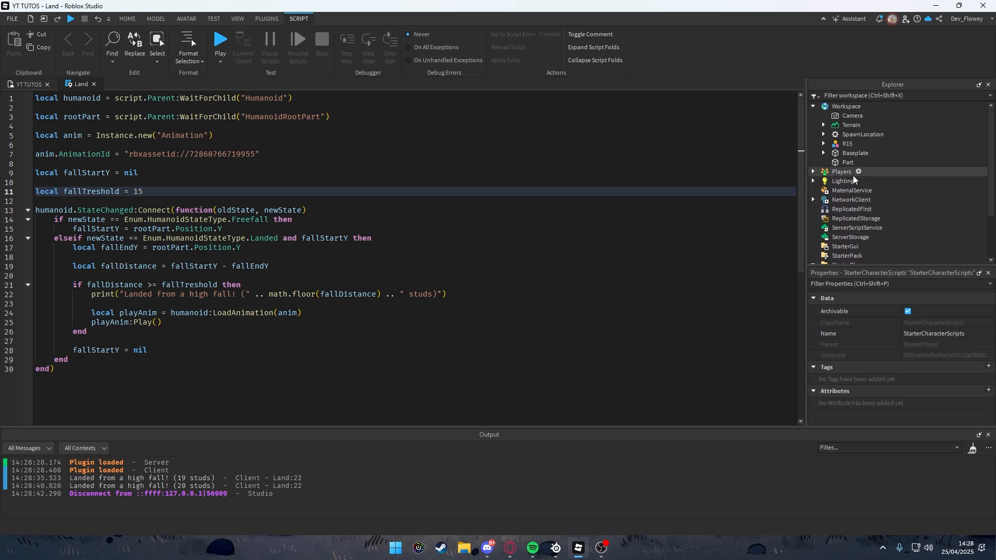
Select the Land keyframe sequence under R15 > AnimSaves and return to the 3D place view
{"action": "left_click", "coordinate": [869, 171]}
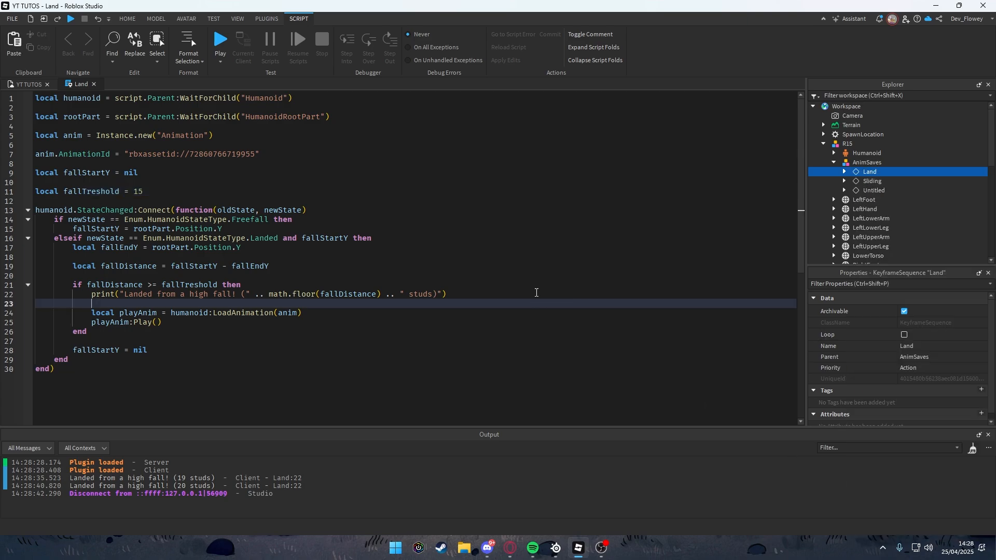
{"action": "double_click", "coordinate": [219, 153]}
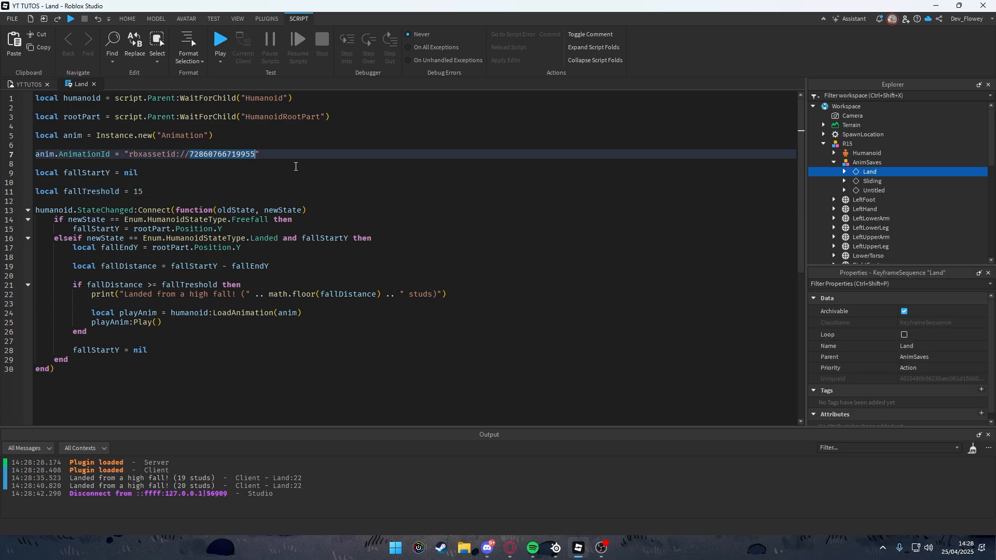
{"action": "left_click", "coordinate": [265, 18]}
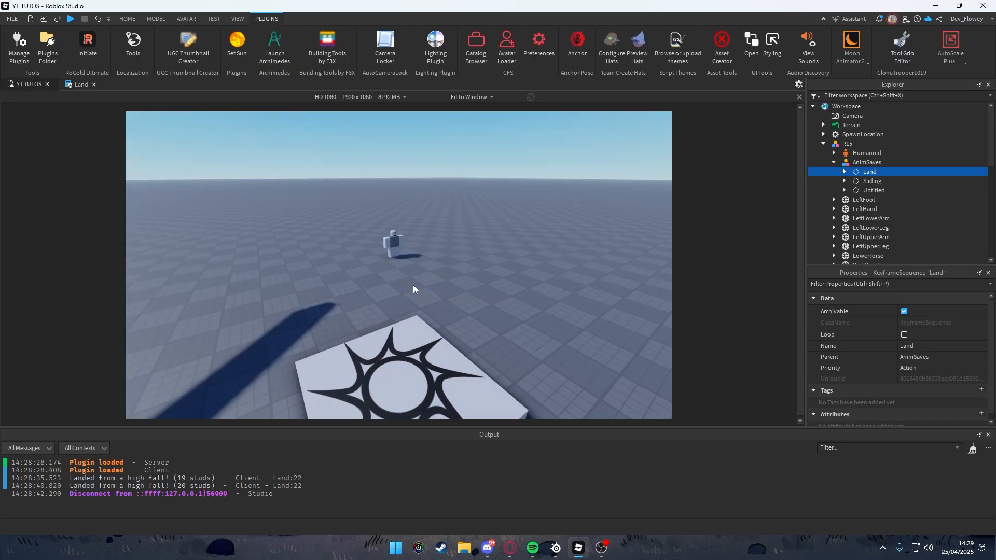